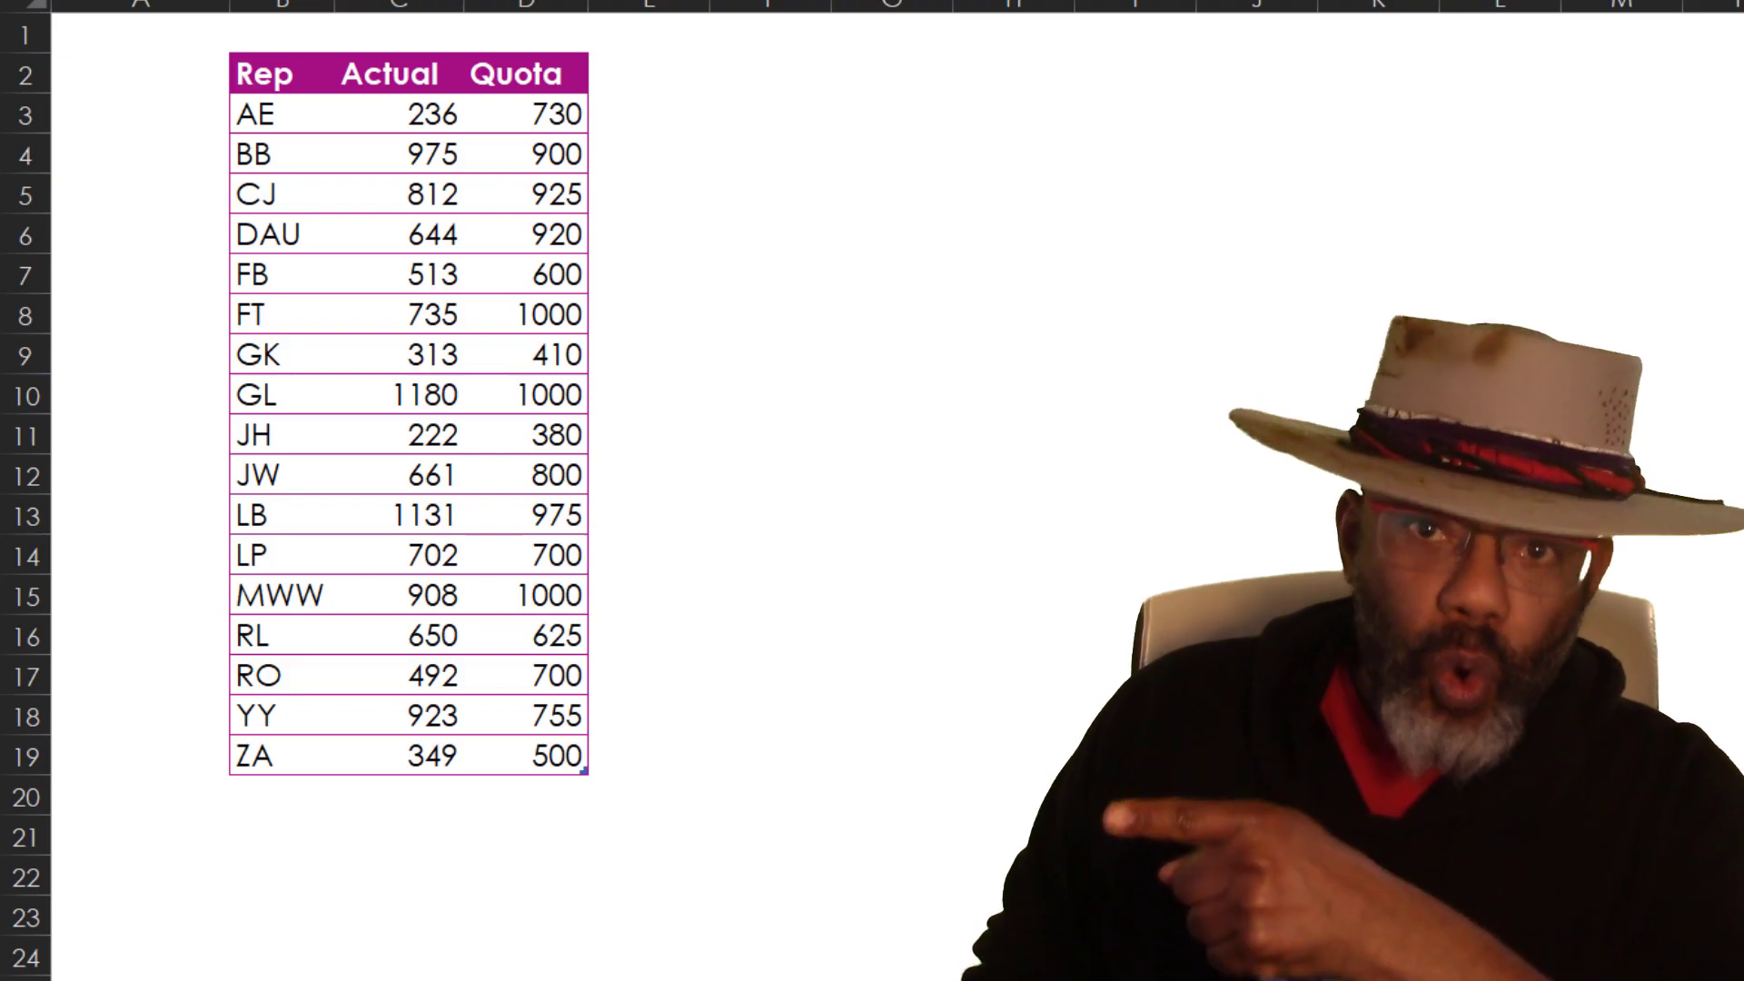
Send the Rep, Actual and Quota table into Power Query from a cell's context menu.
left_click(432, 234)
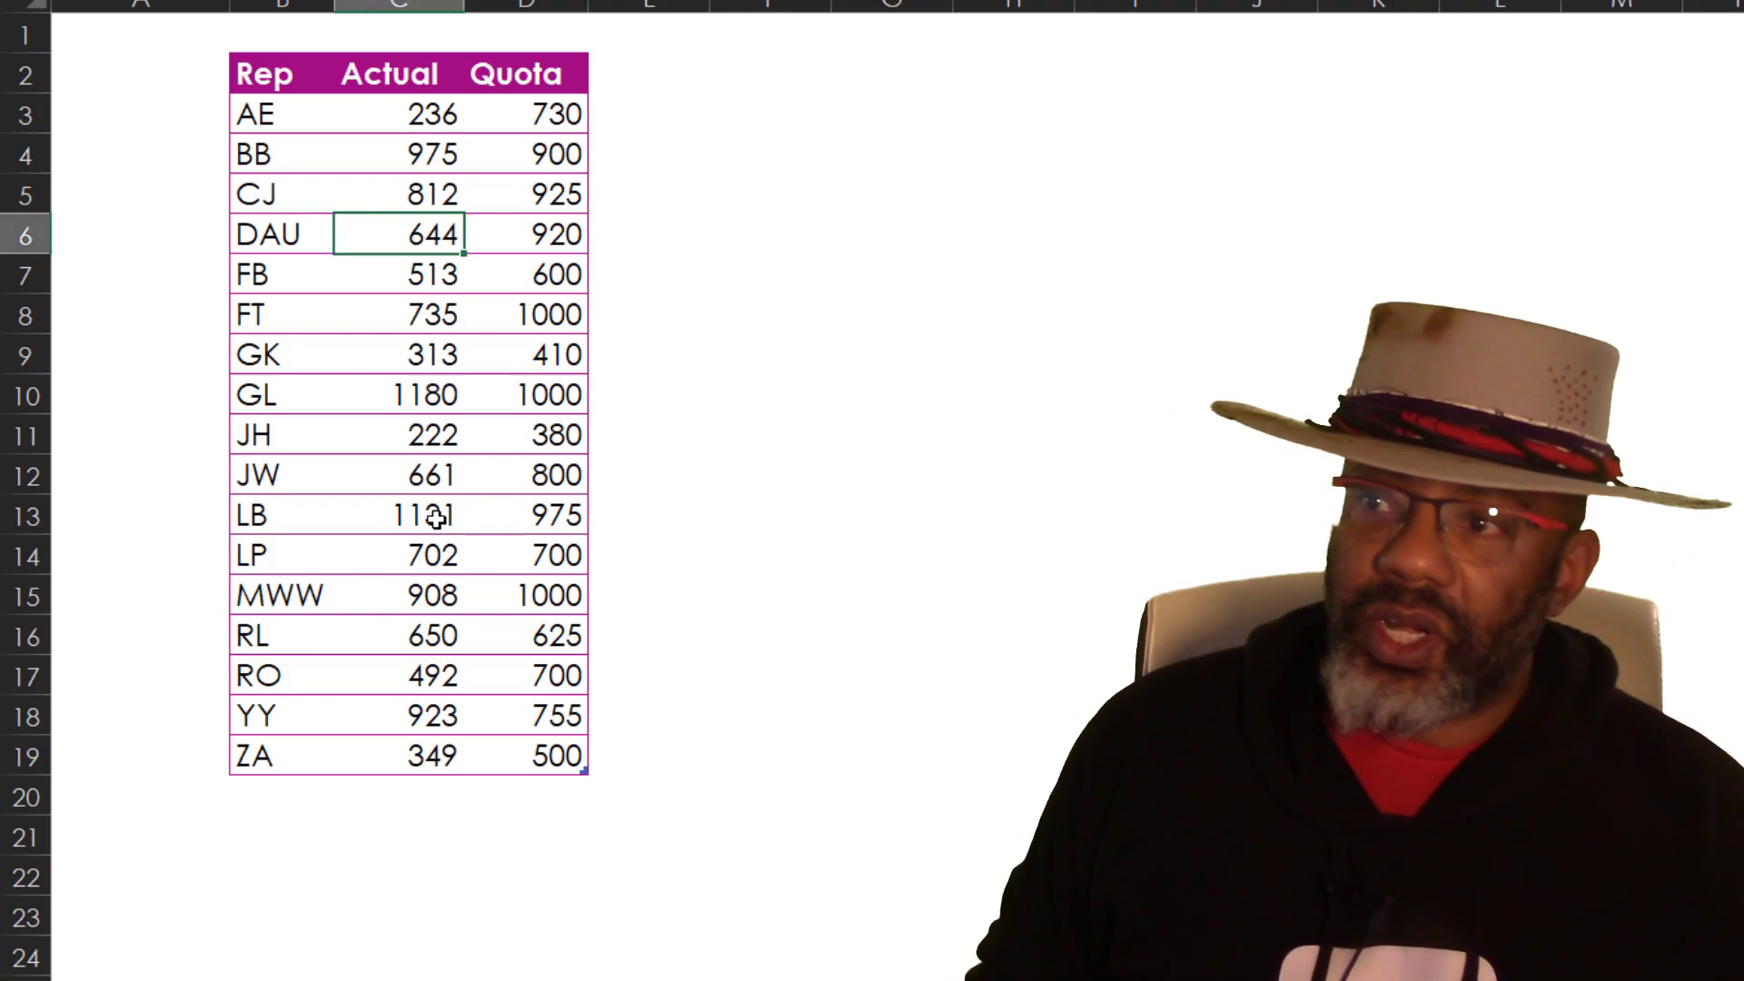
right_click(428, 274)
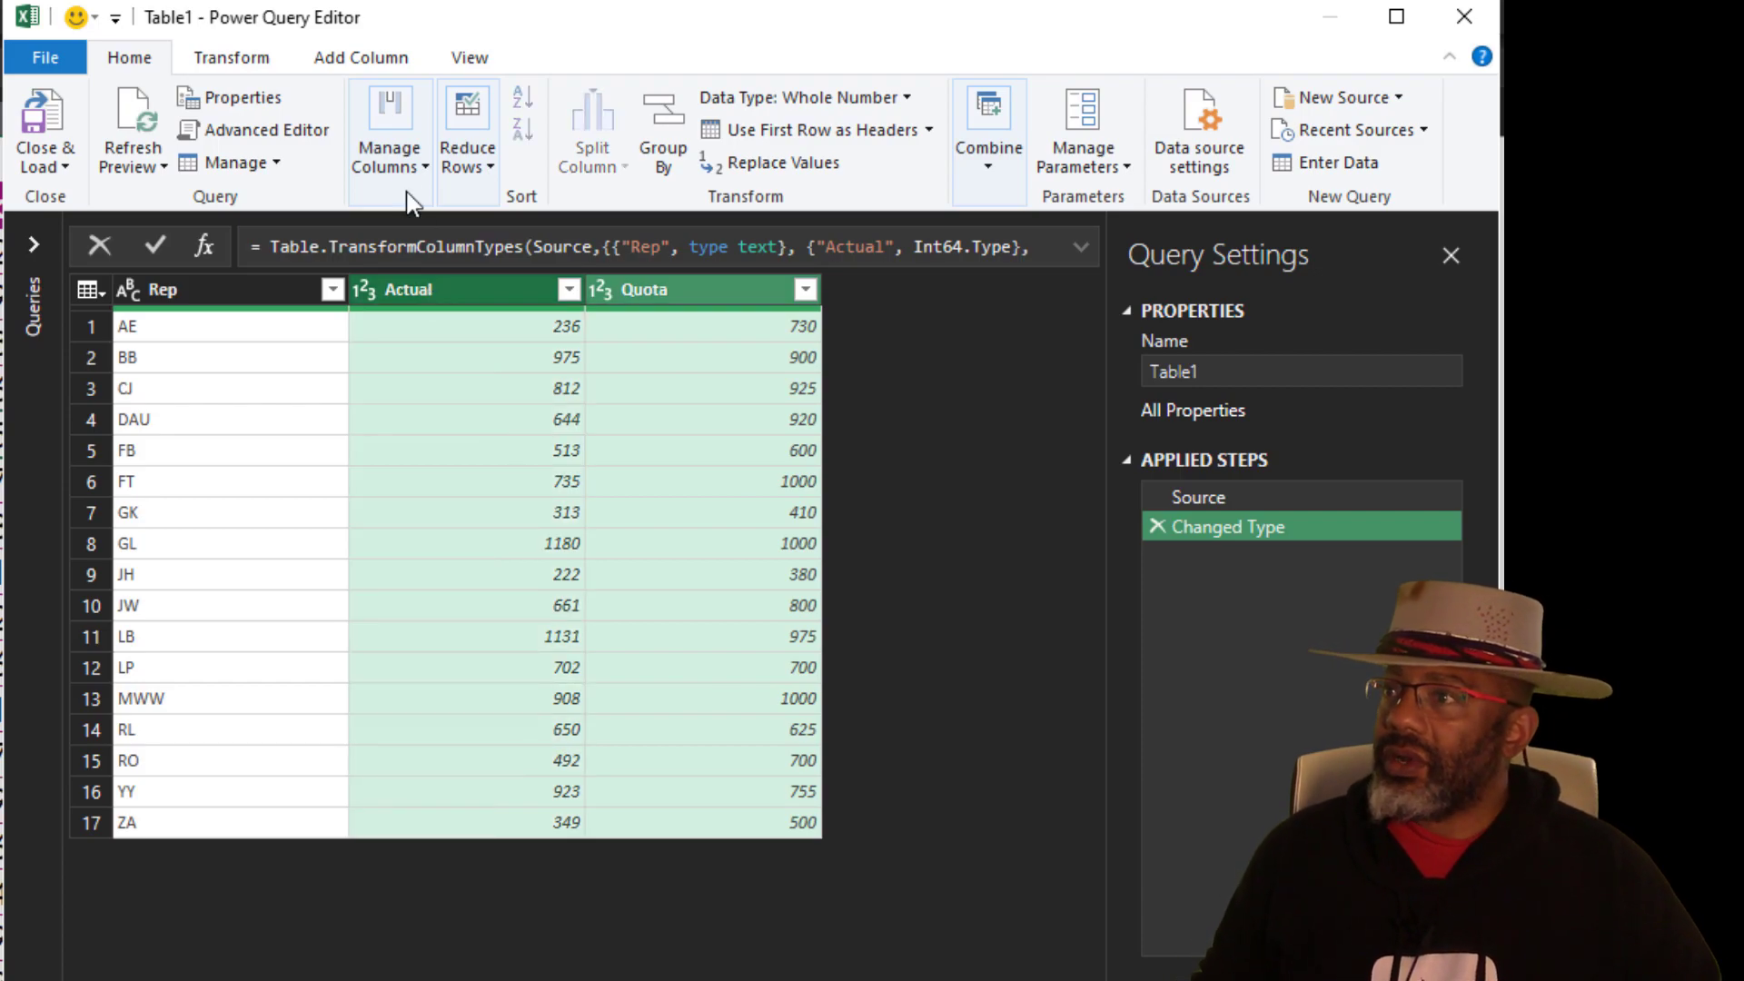
Show the Add Column Standard arithmetic operations and select the Actual column.
left_click(359, 56)
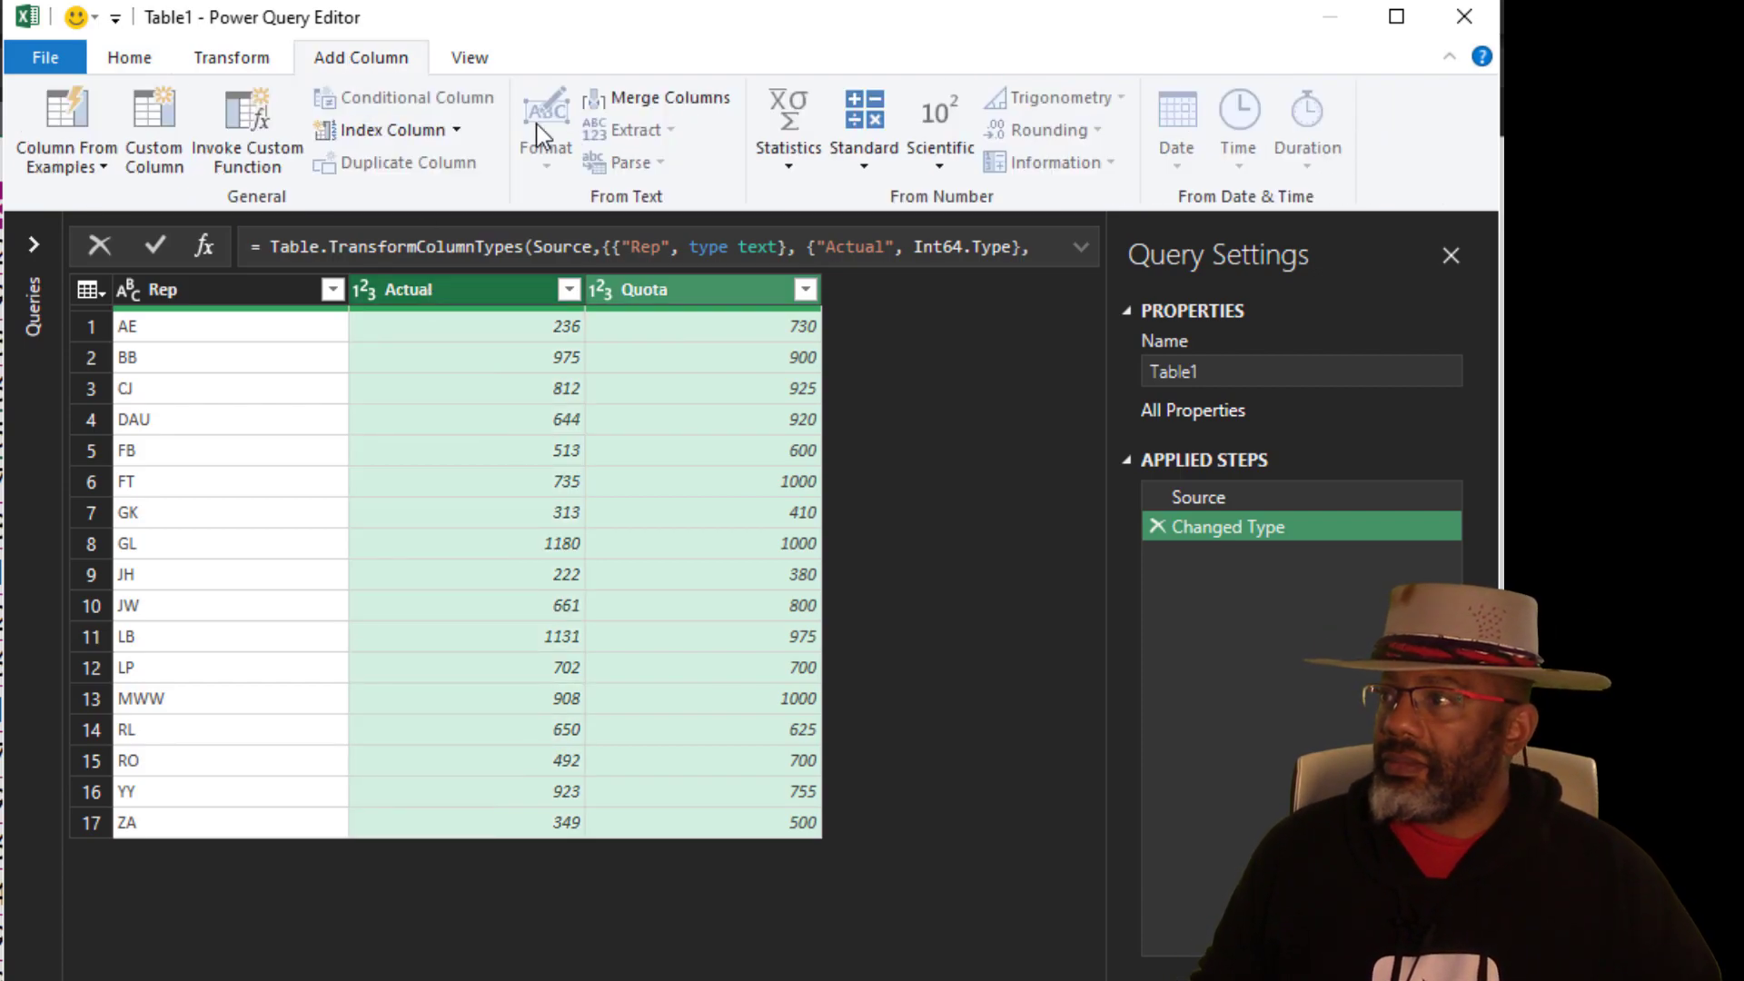
left_click(863, 121)
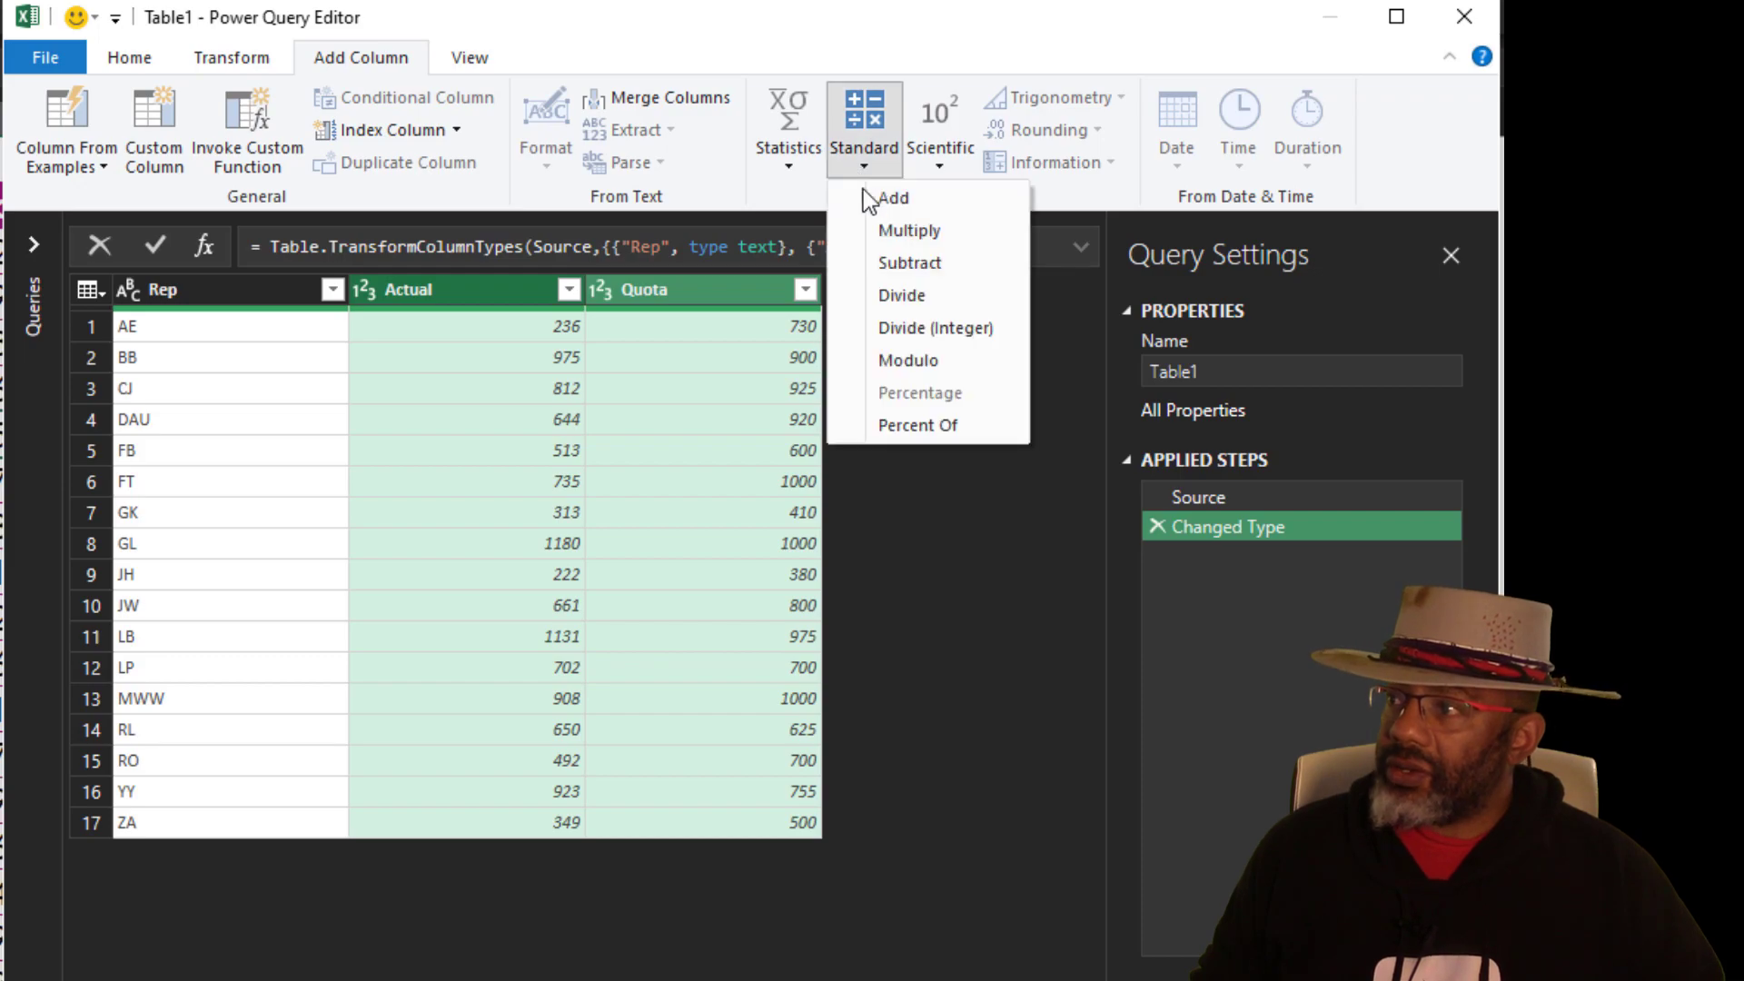
left_click(918, 425)
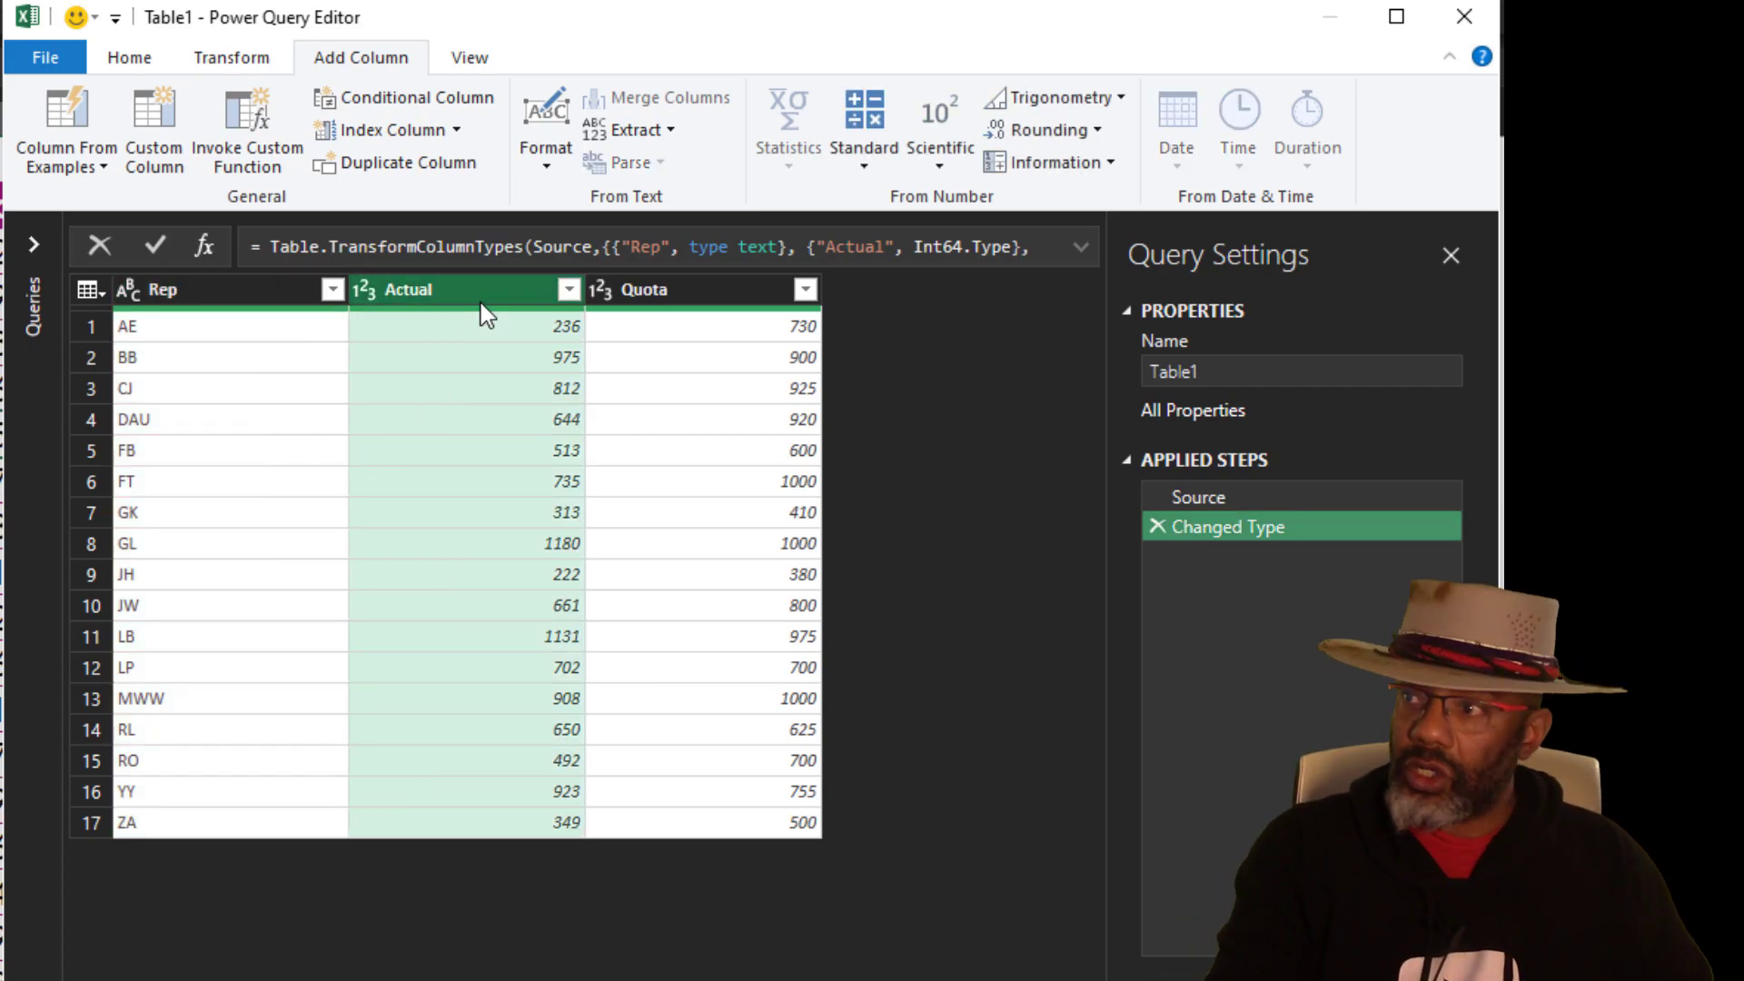
Add a Percent Of column computing Actual as a percent of Quota.
left_click(667, 289)
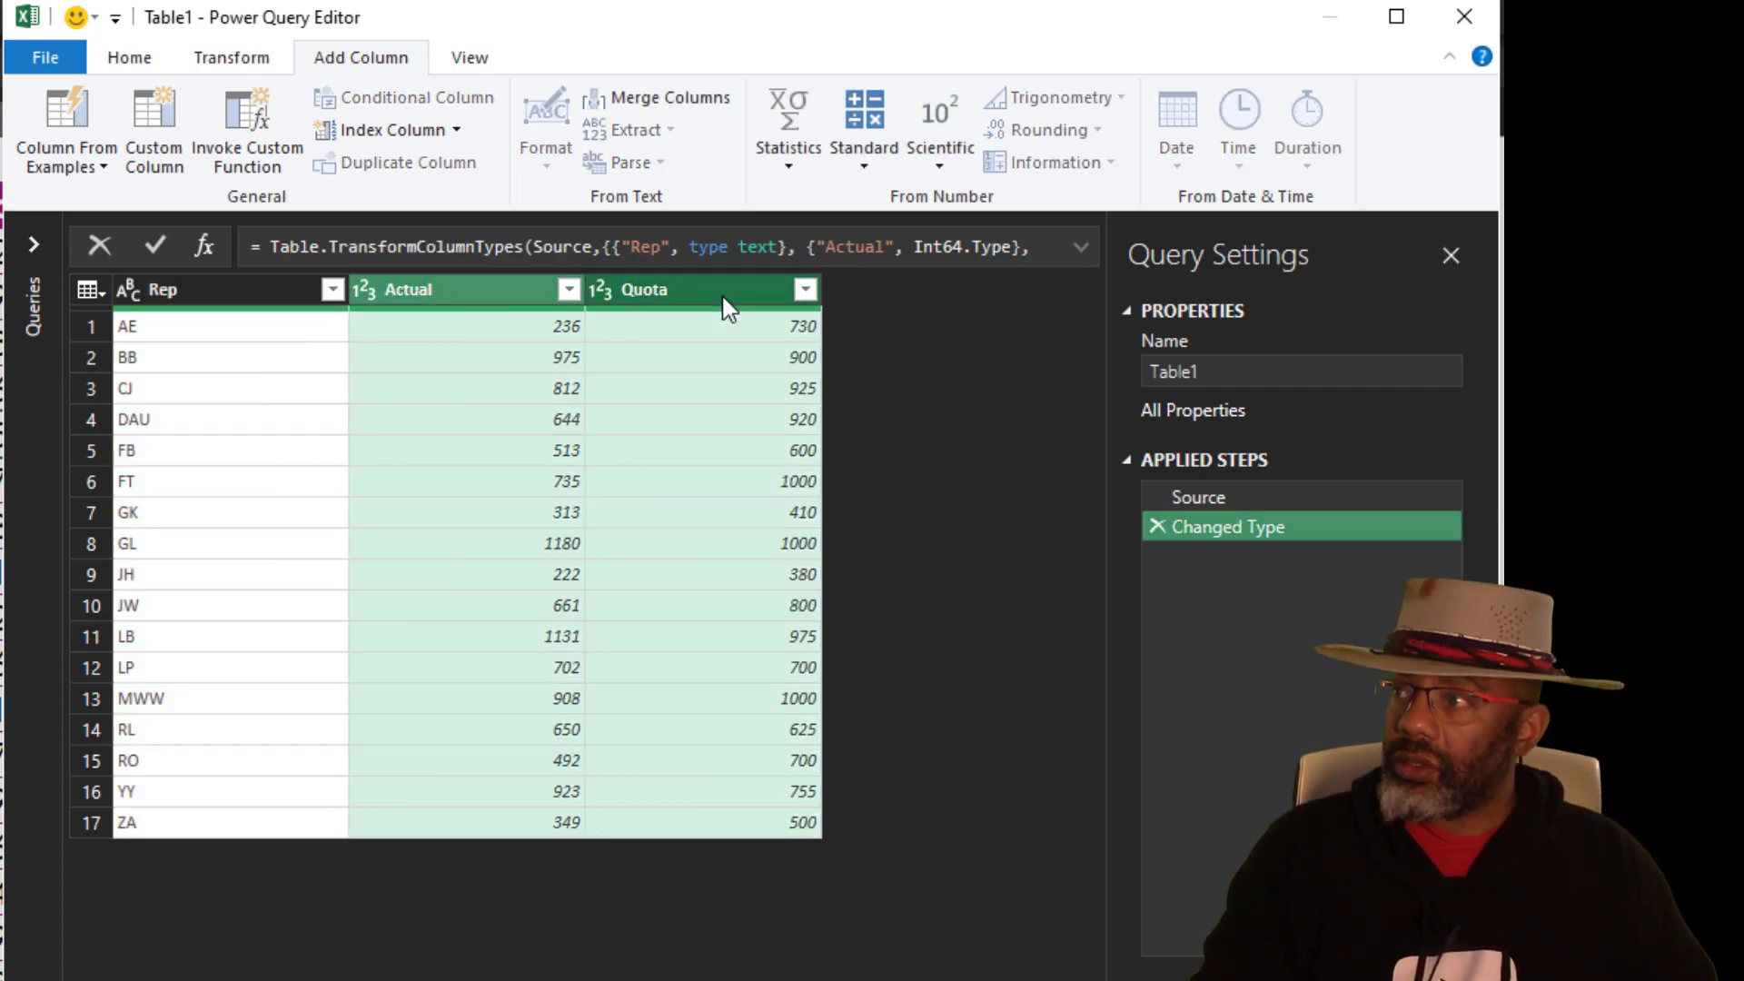
left_click(863, 125)
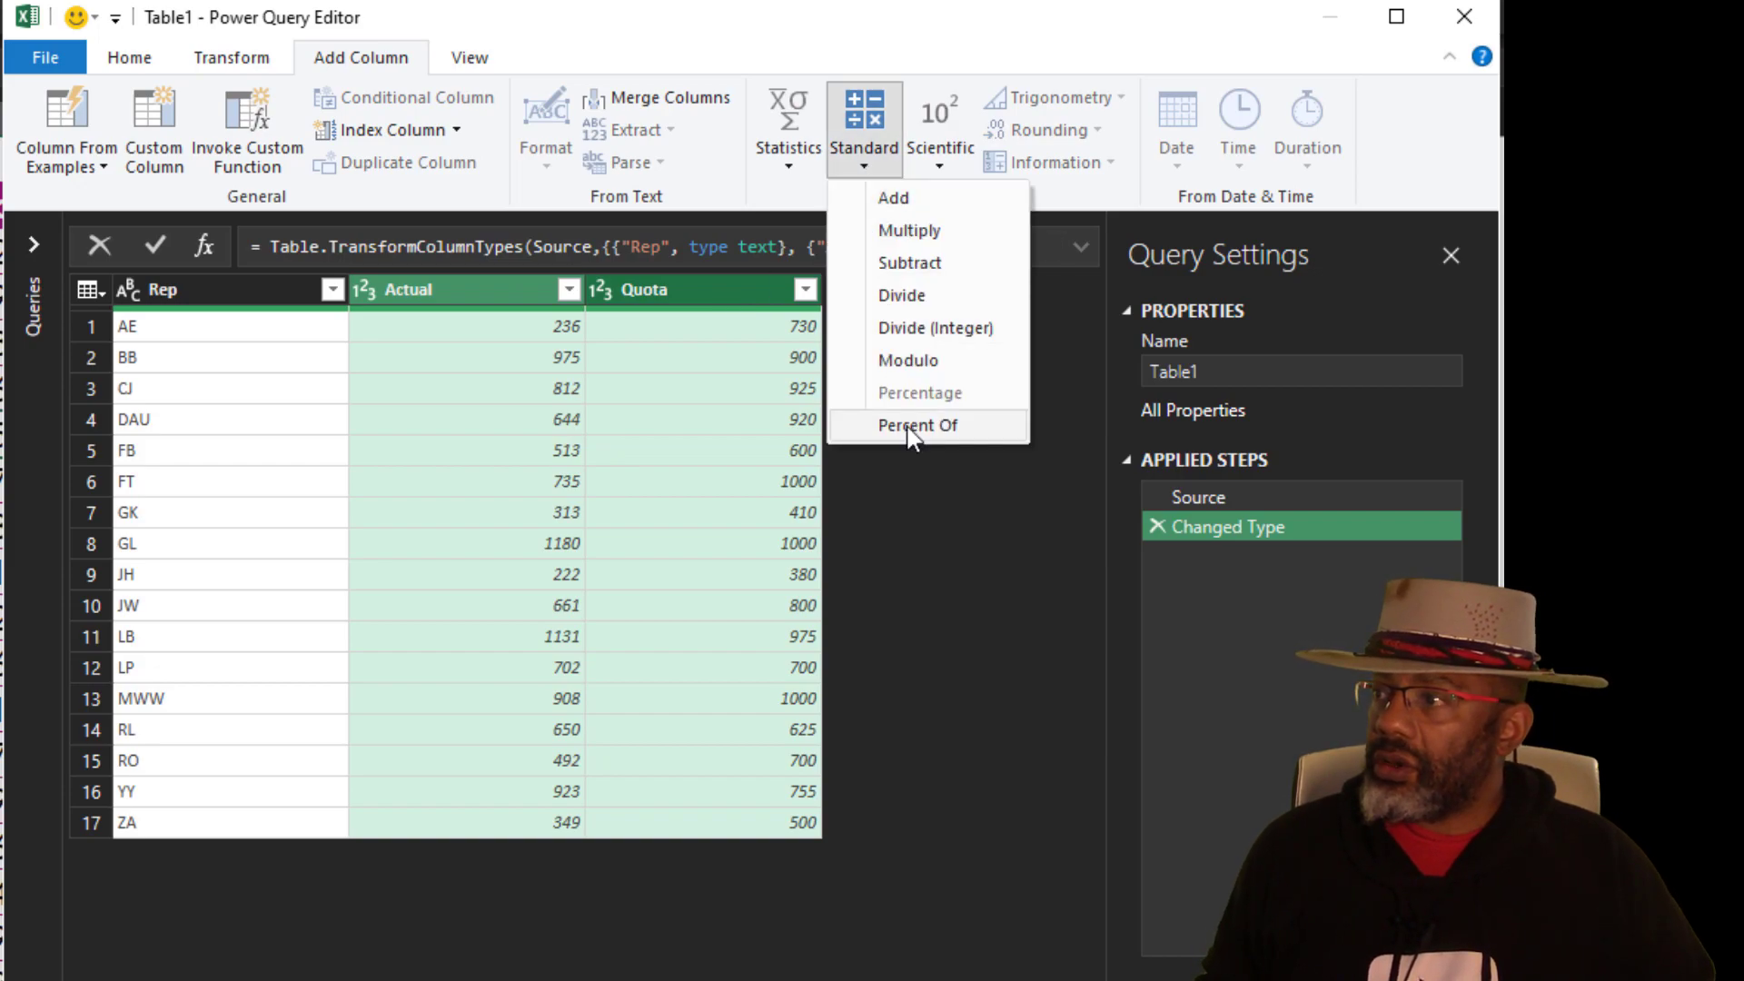
left_click(916, 425)
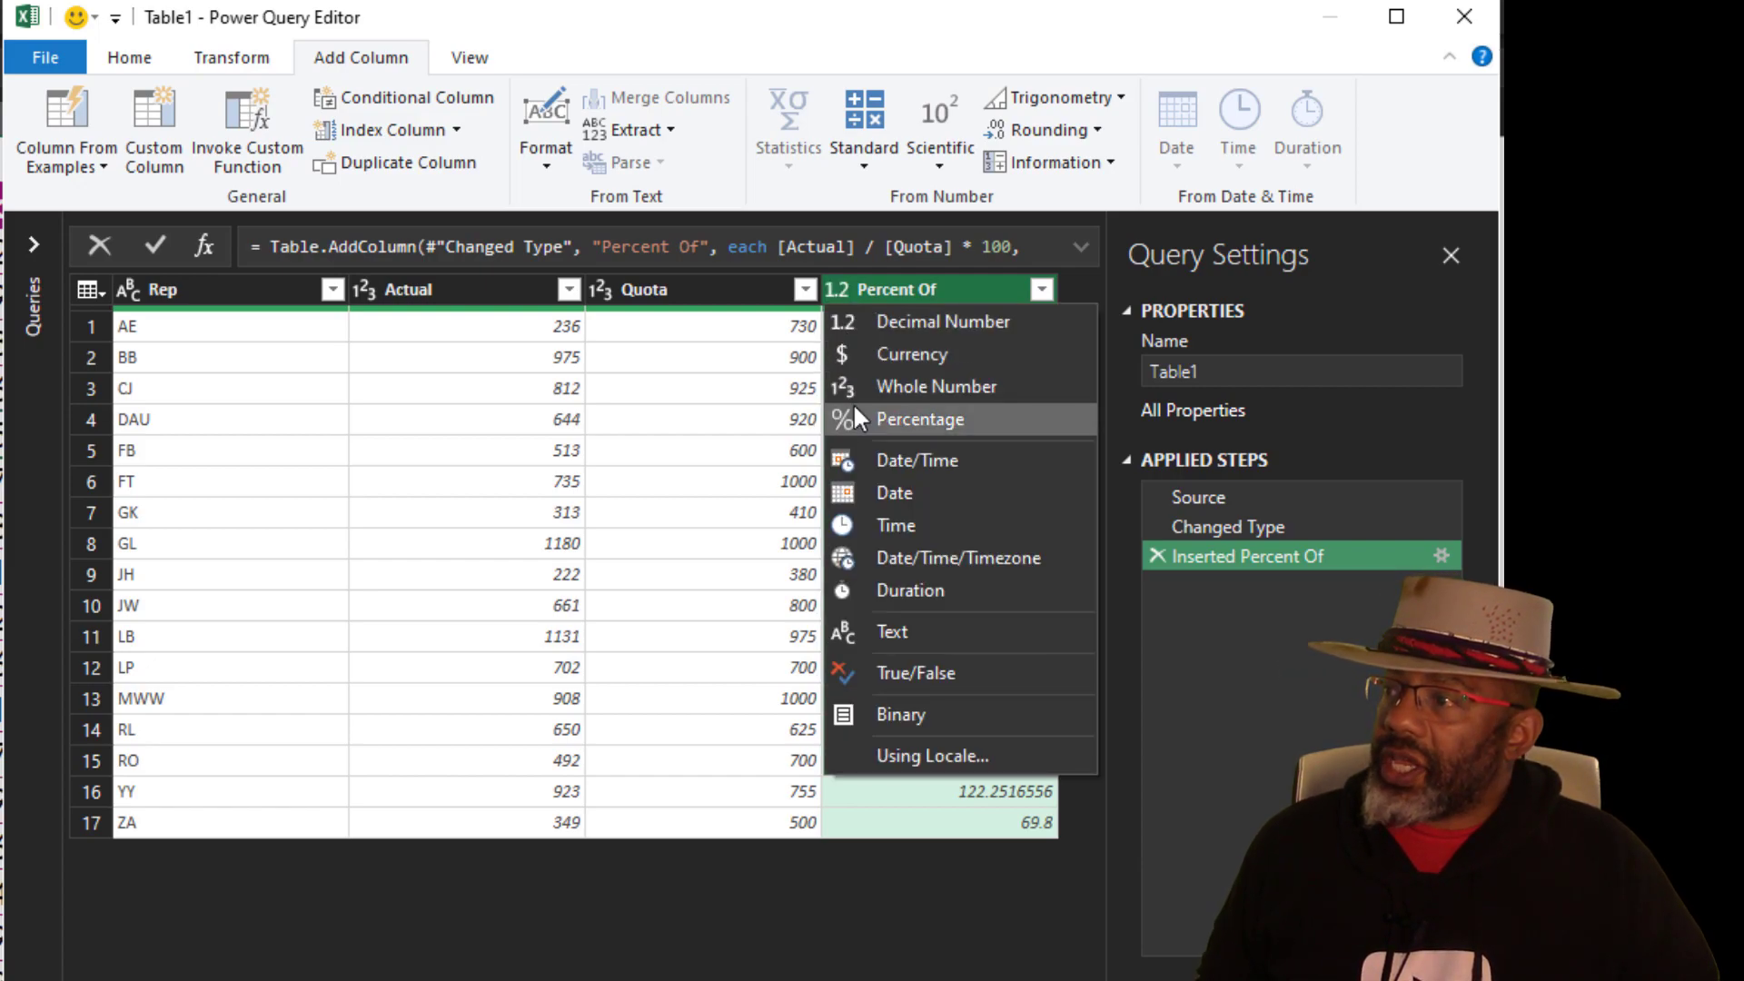
Set Percent Of to Percentage type and drop the *100 so AE reads 32.33%.
left_click(919, 420)
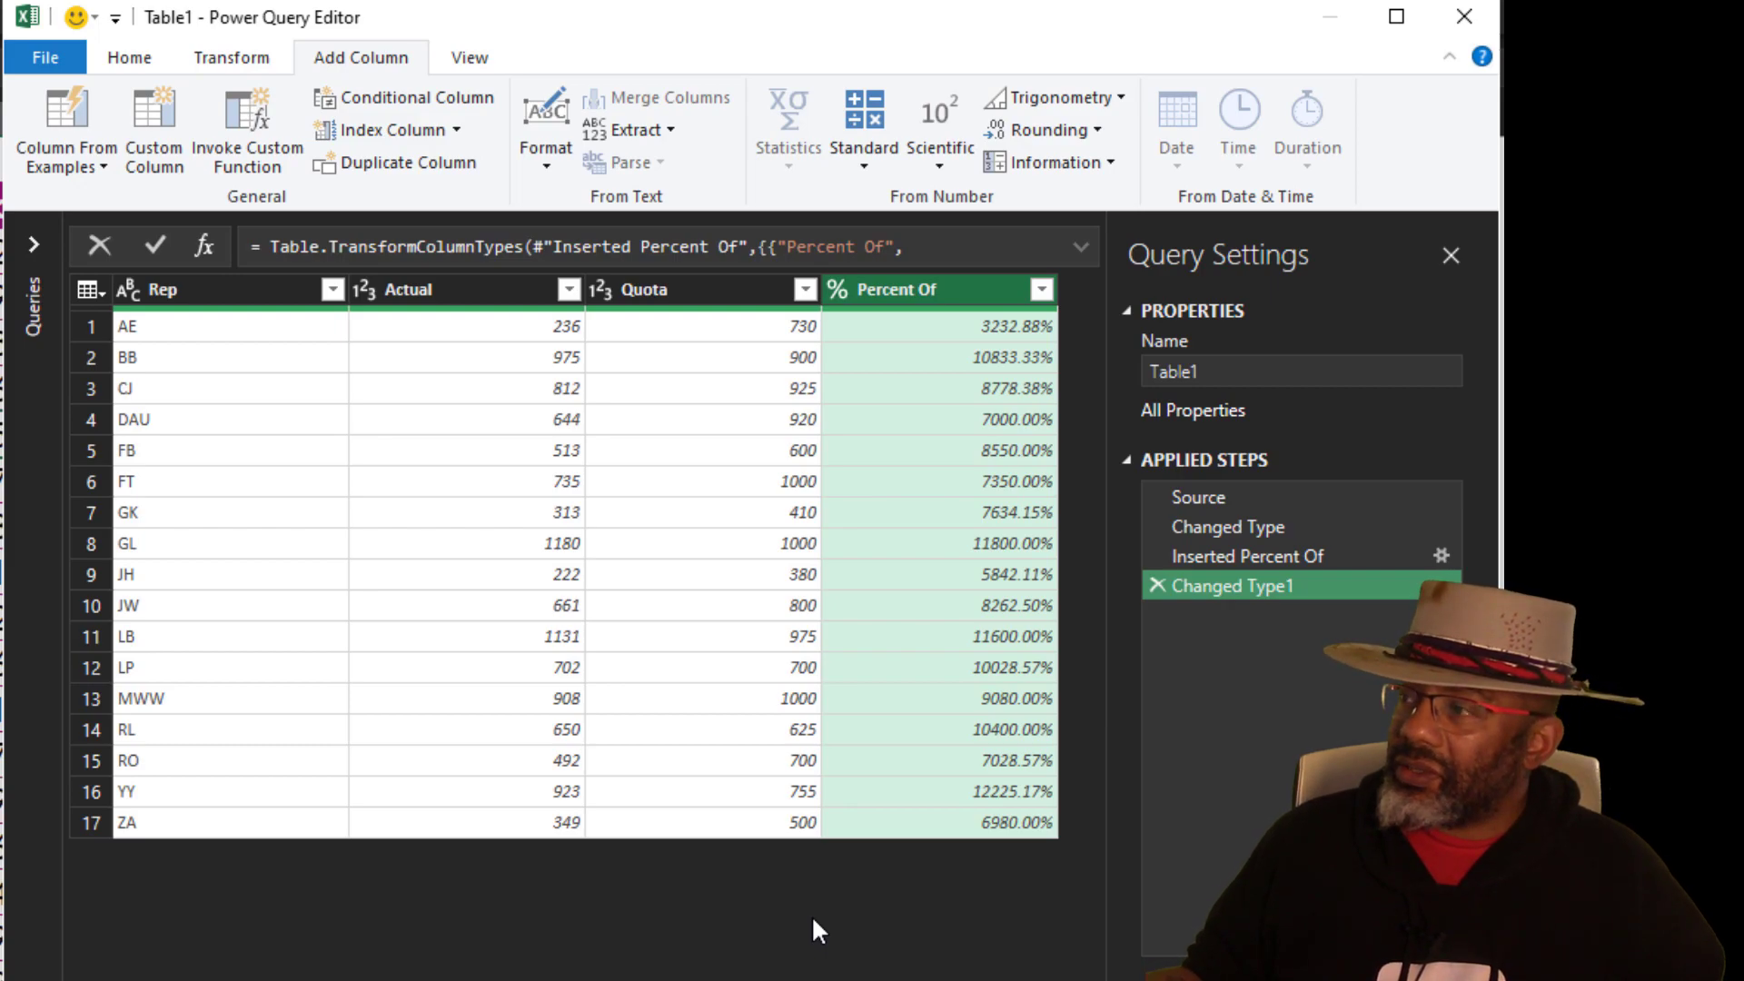
mouse_move(1065, 517)
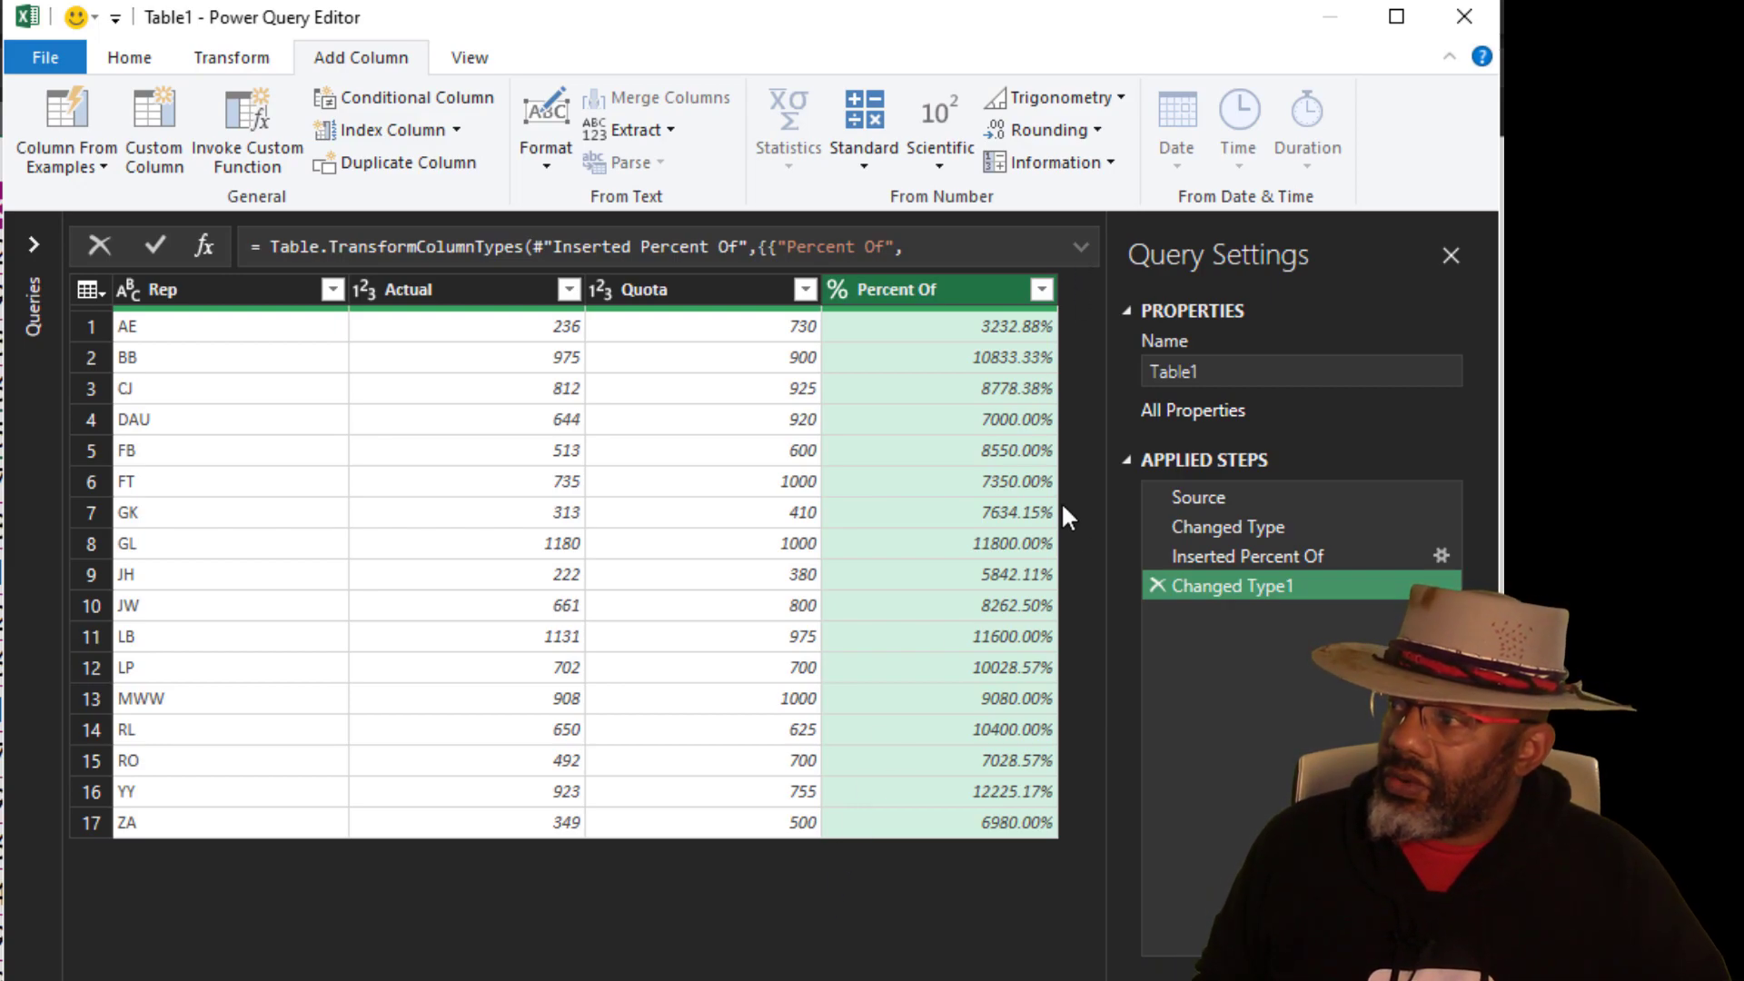
left_click(1247, 556)
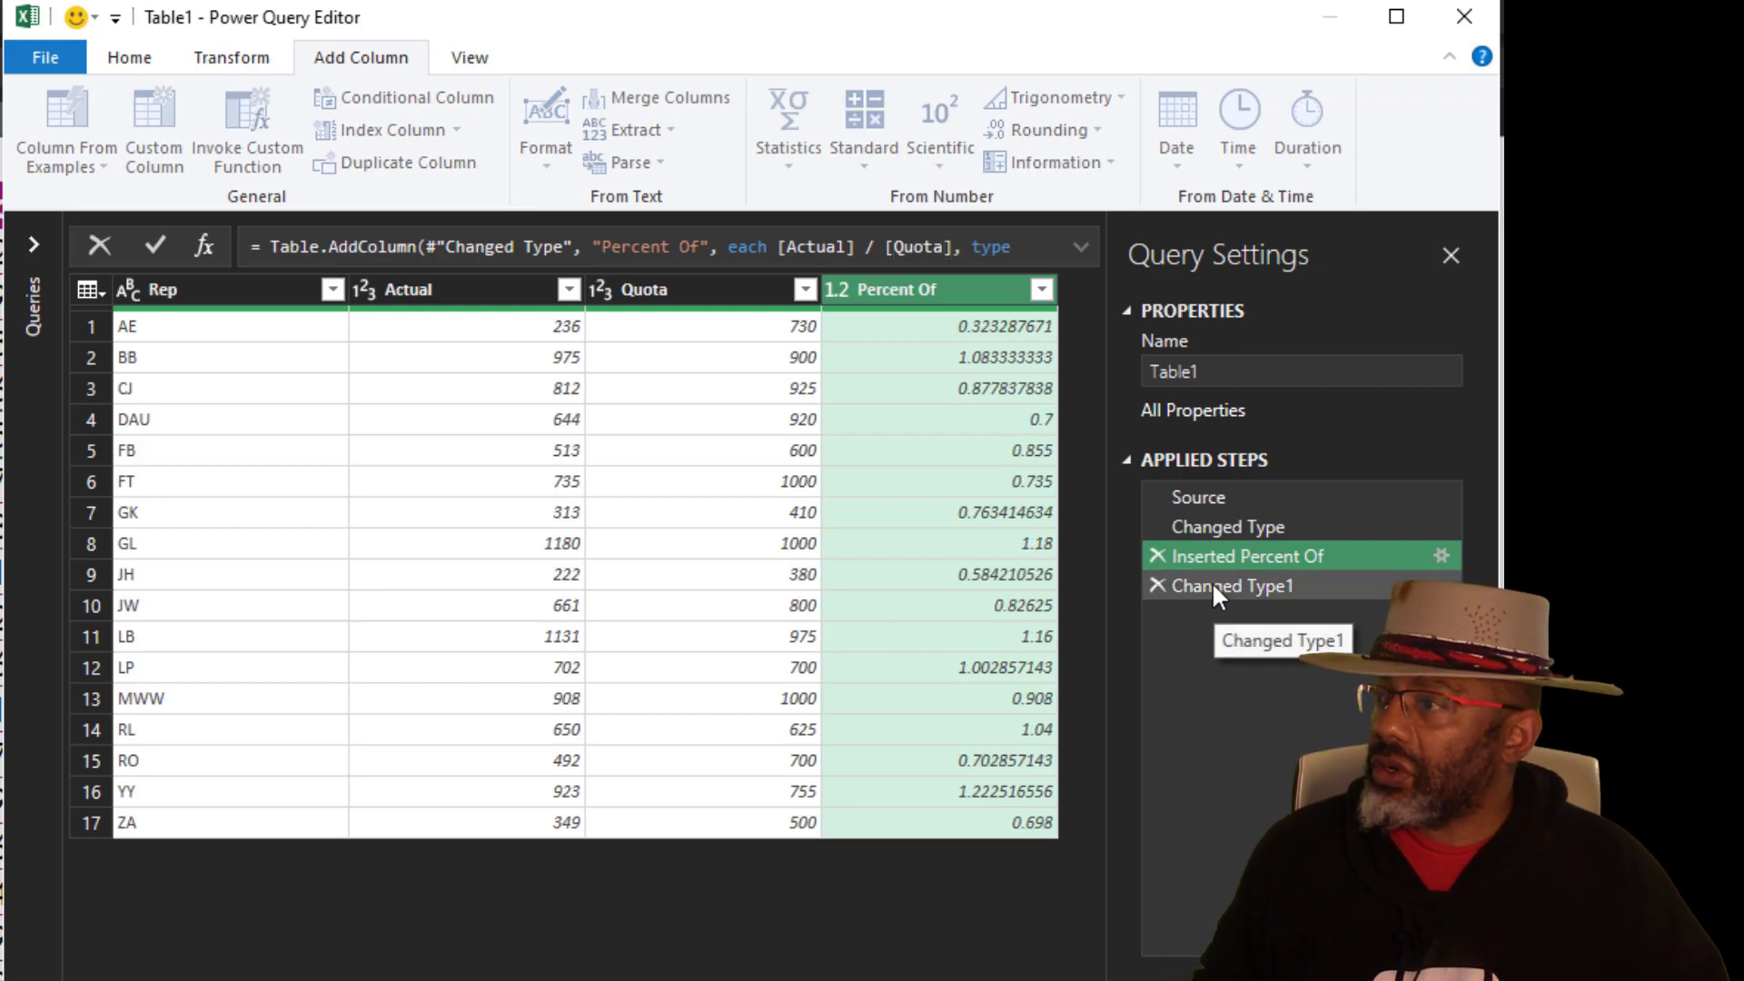
left_click(1237, 585)
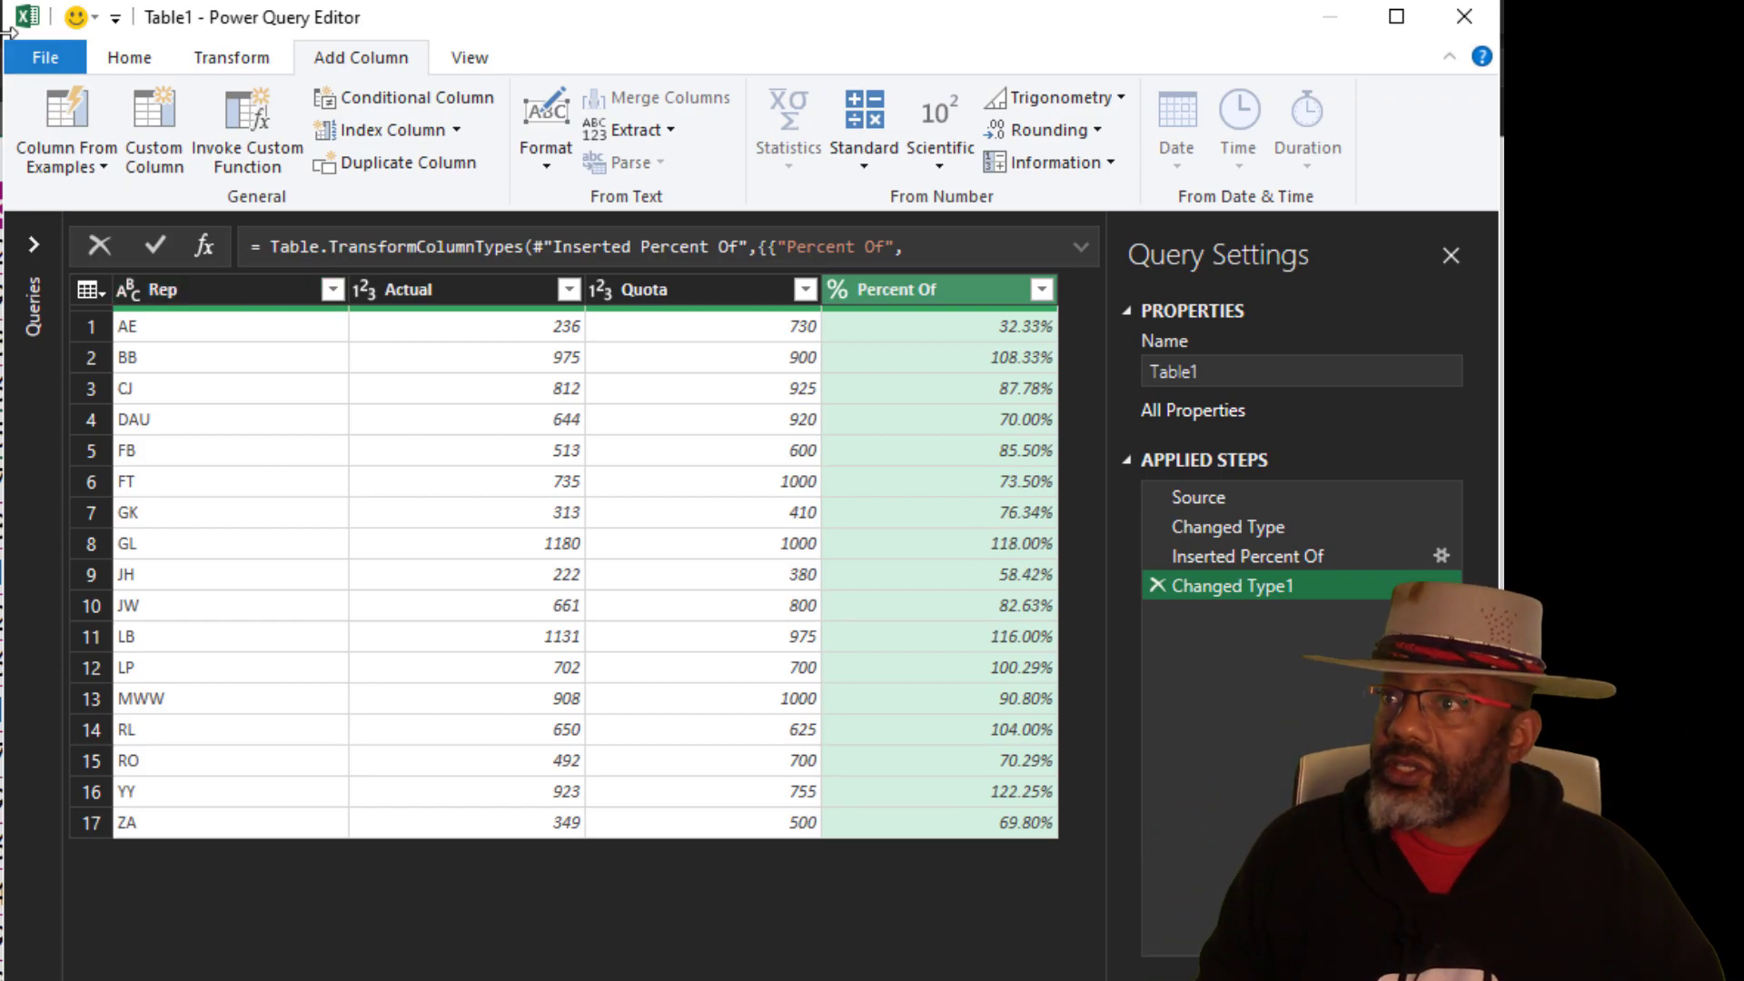
left_click(43, 56)
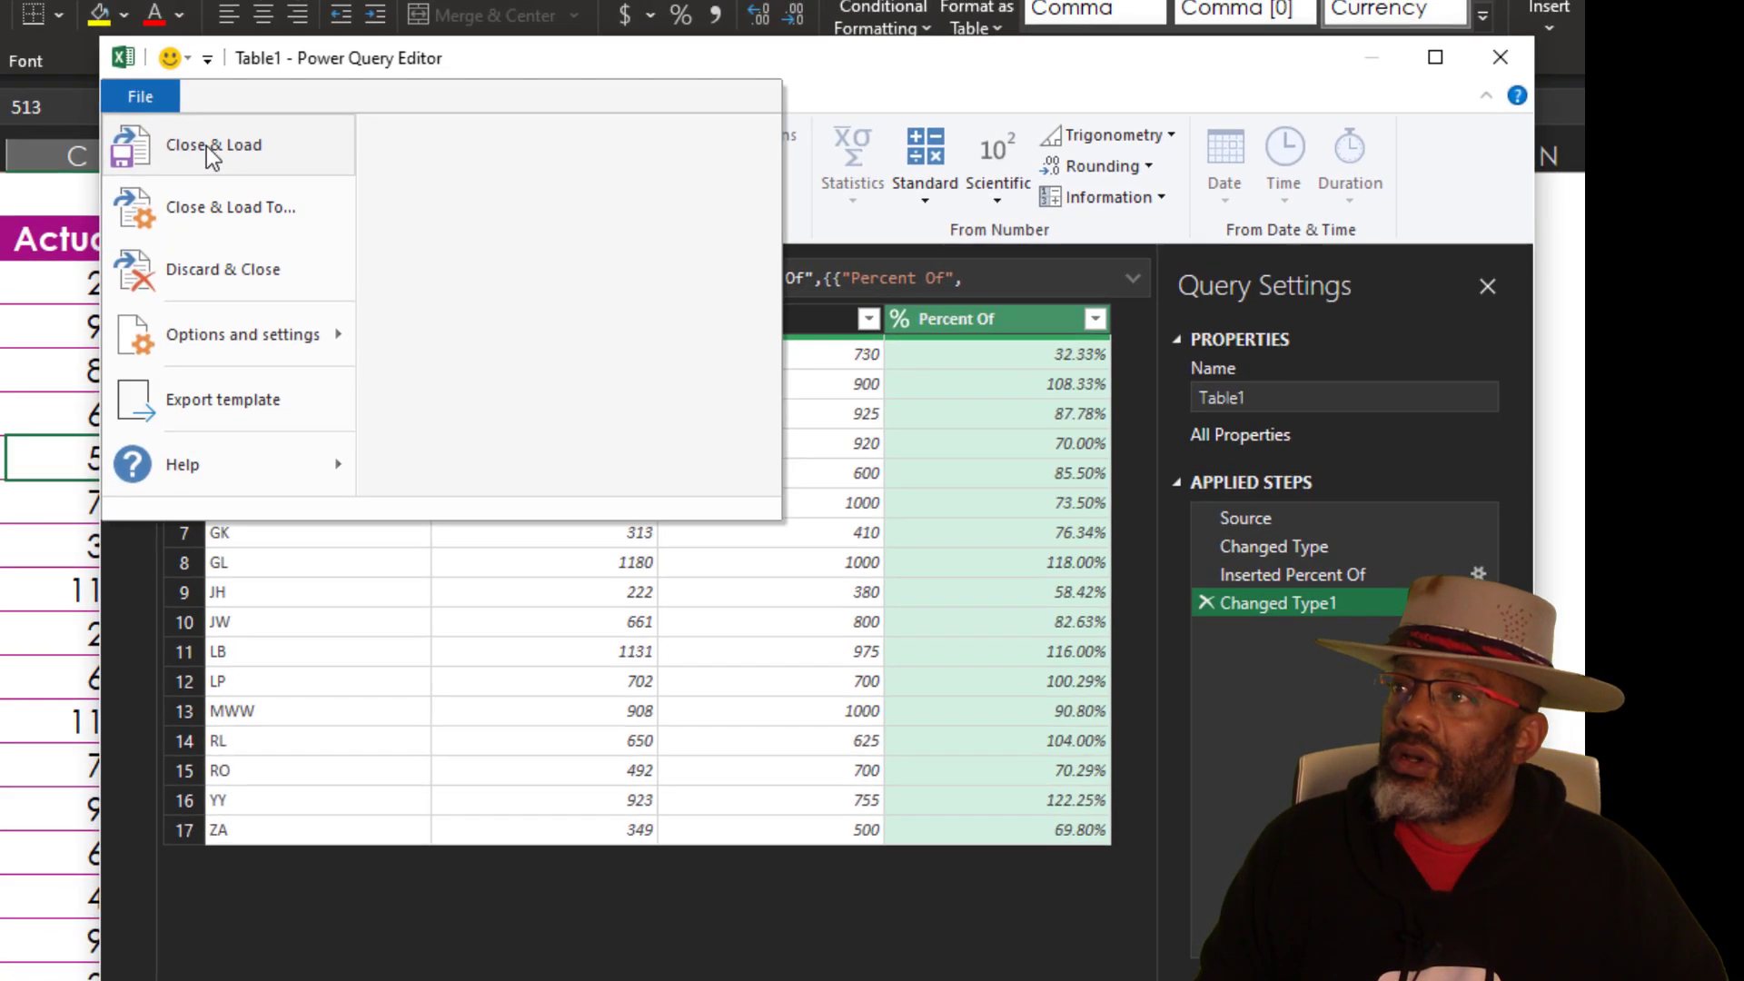
Close & Load Table1 to the worksheet and return to the Home ribbon.
left_click(212, 145)
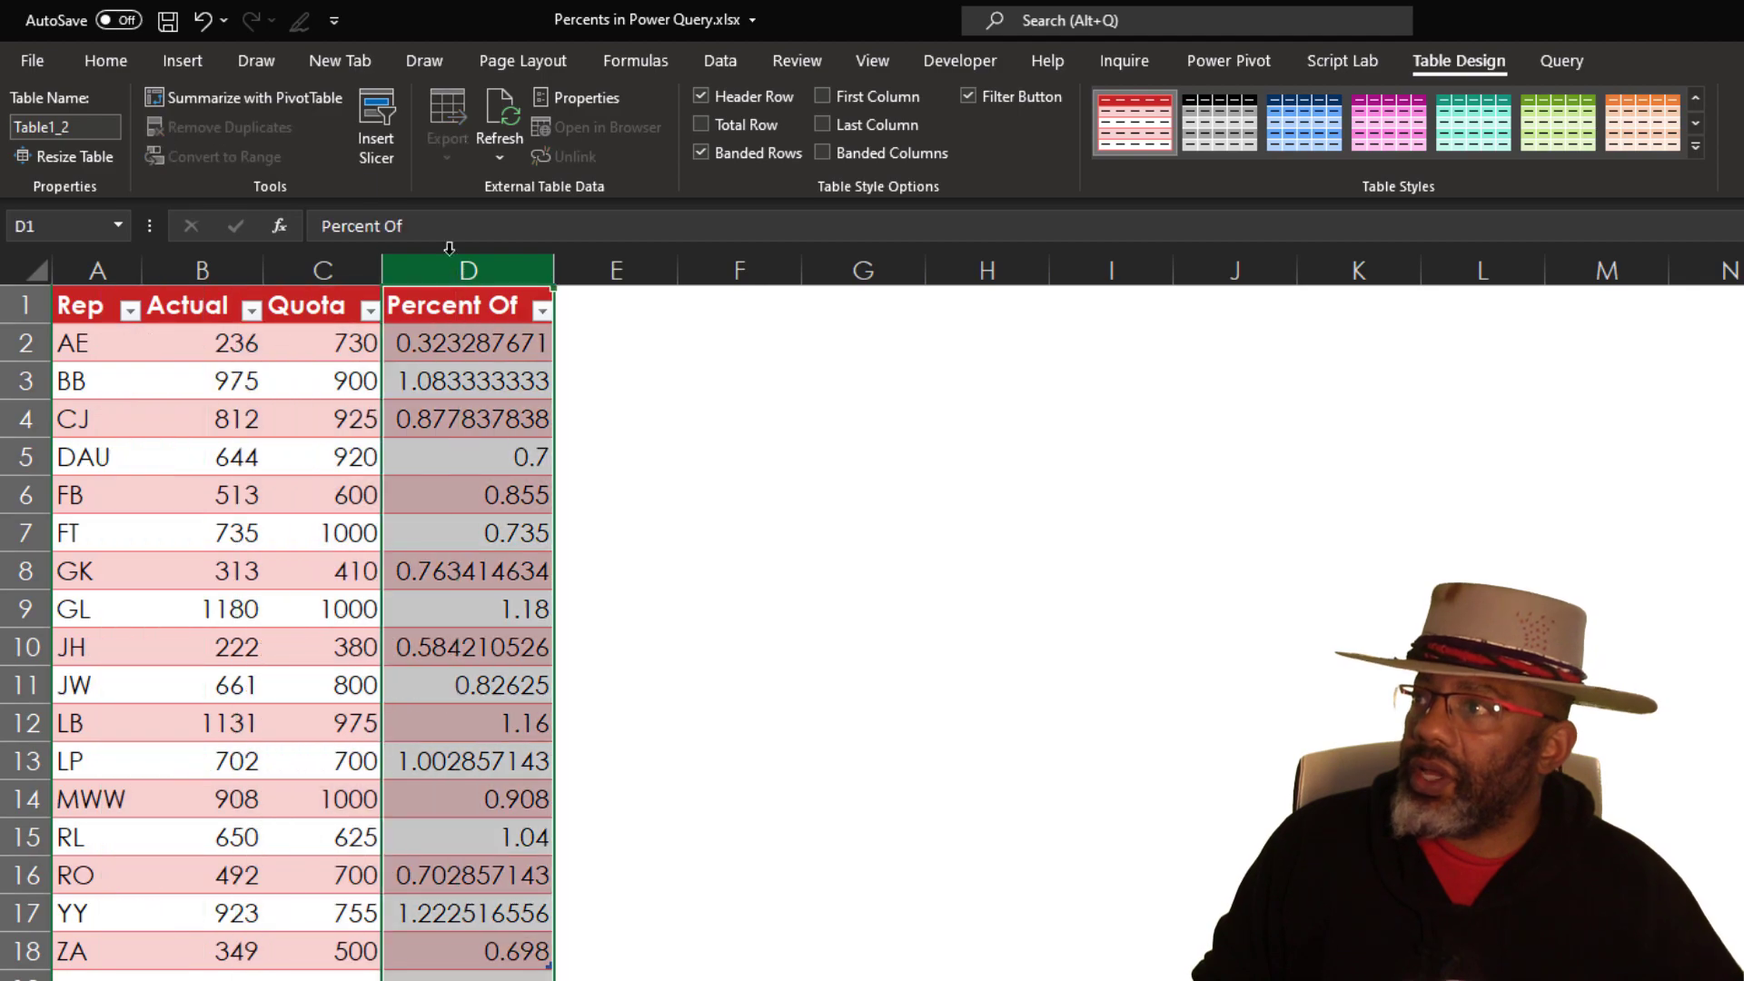
left_click(105, 62)
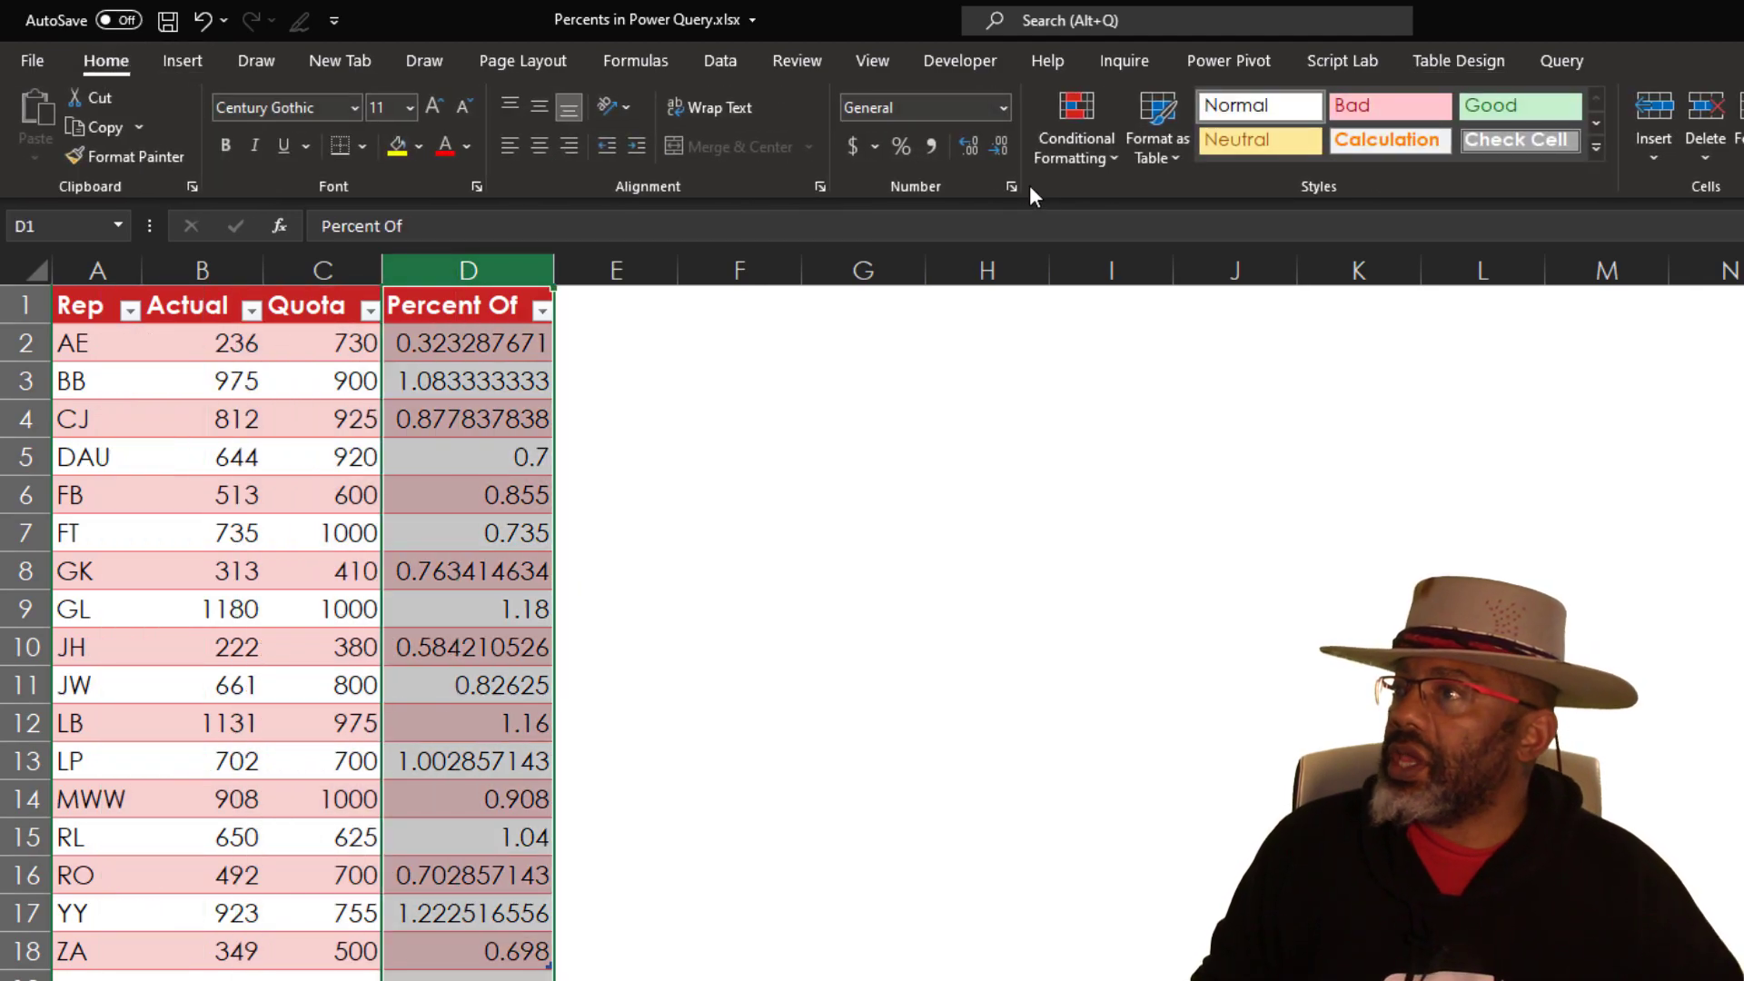
left_click(901, 145)
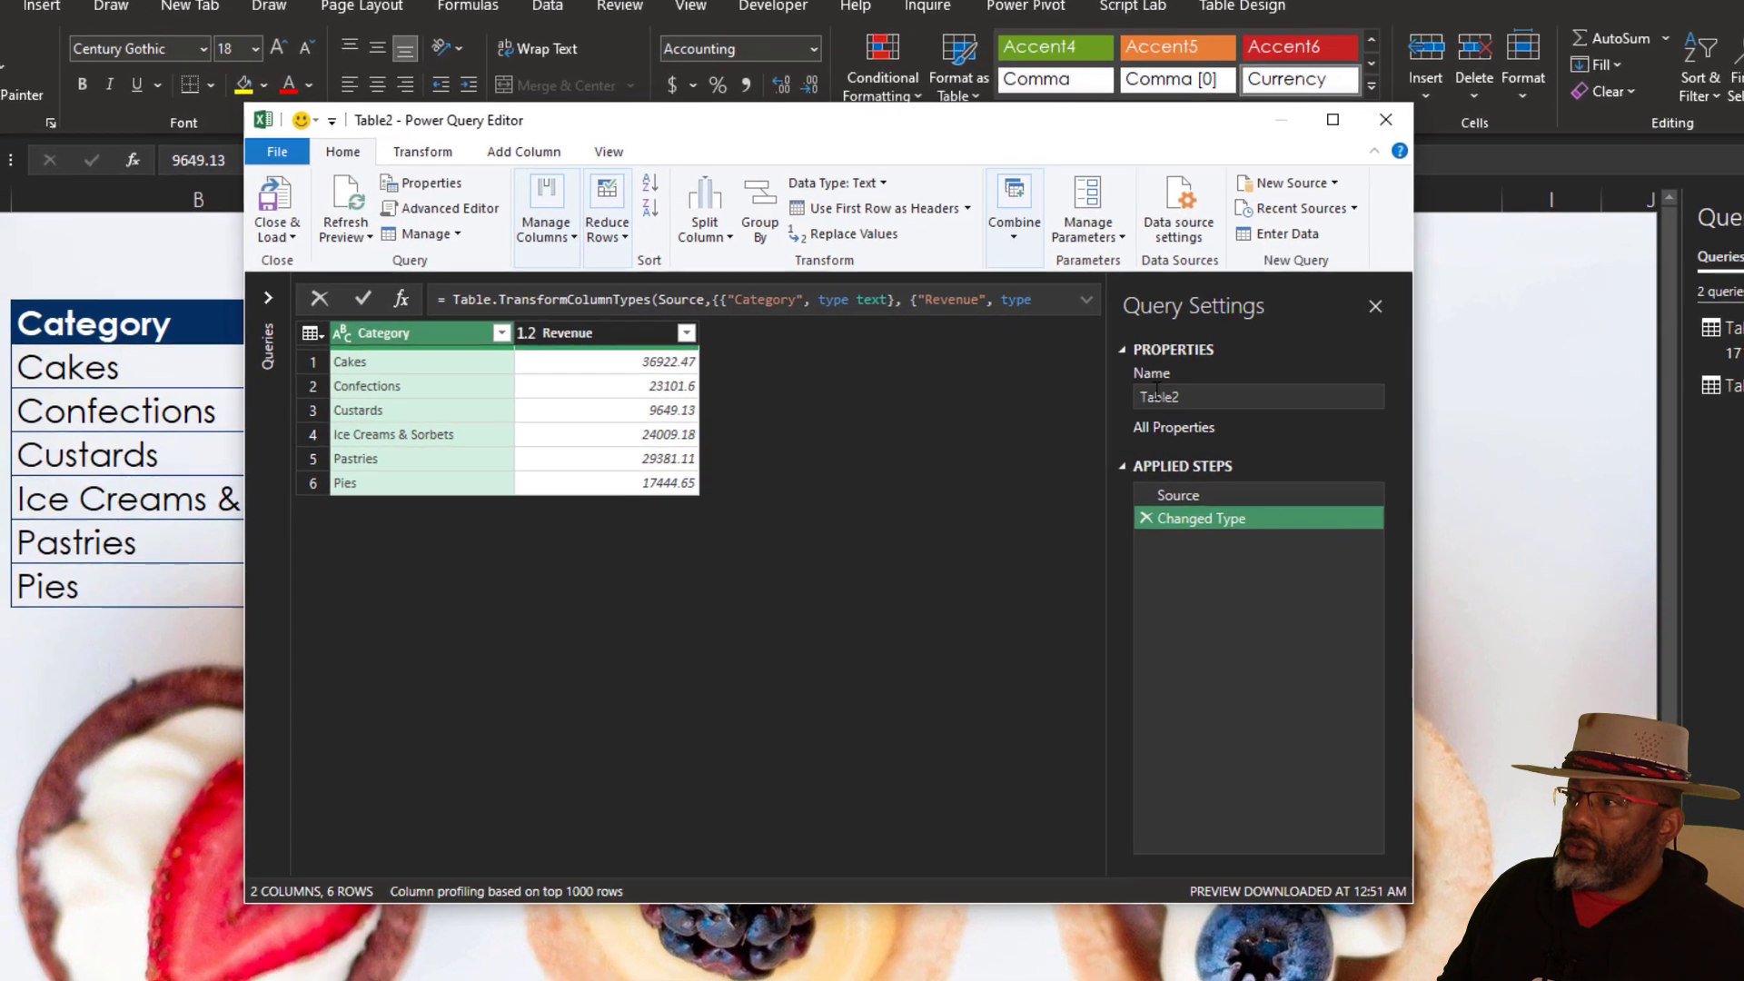
Rename the query to ALL and reduce Revenue to its Sum, 140508.14.
left_click(1331, 120)
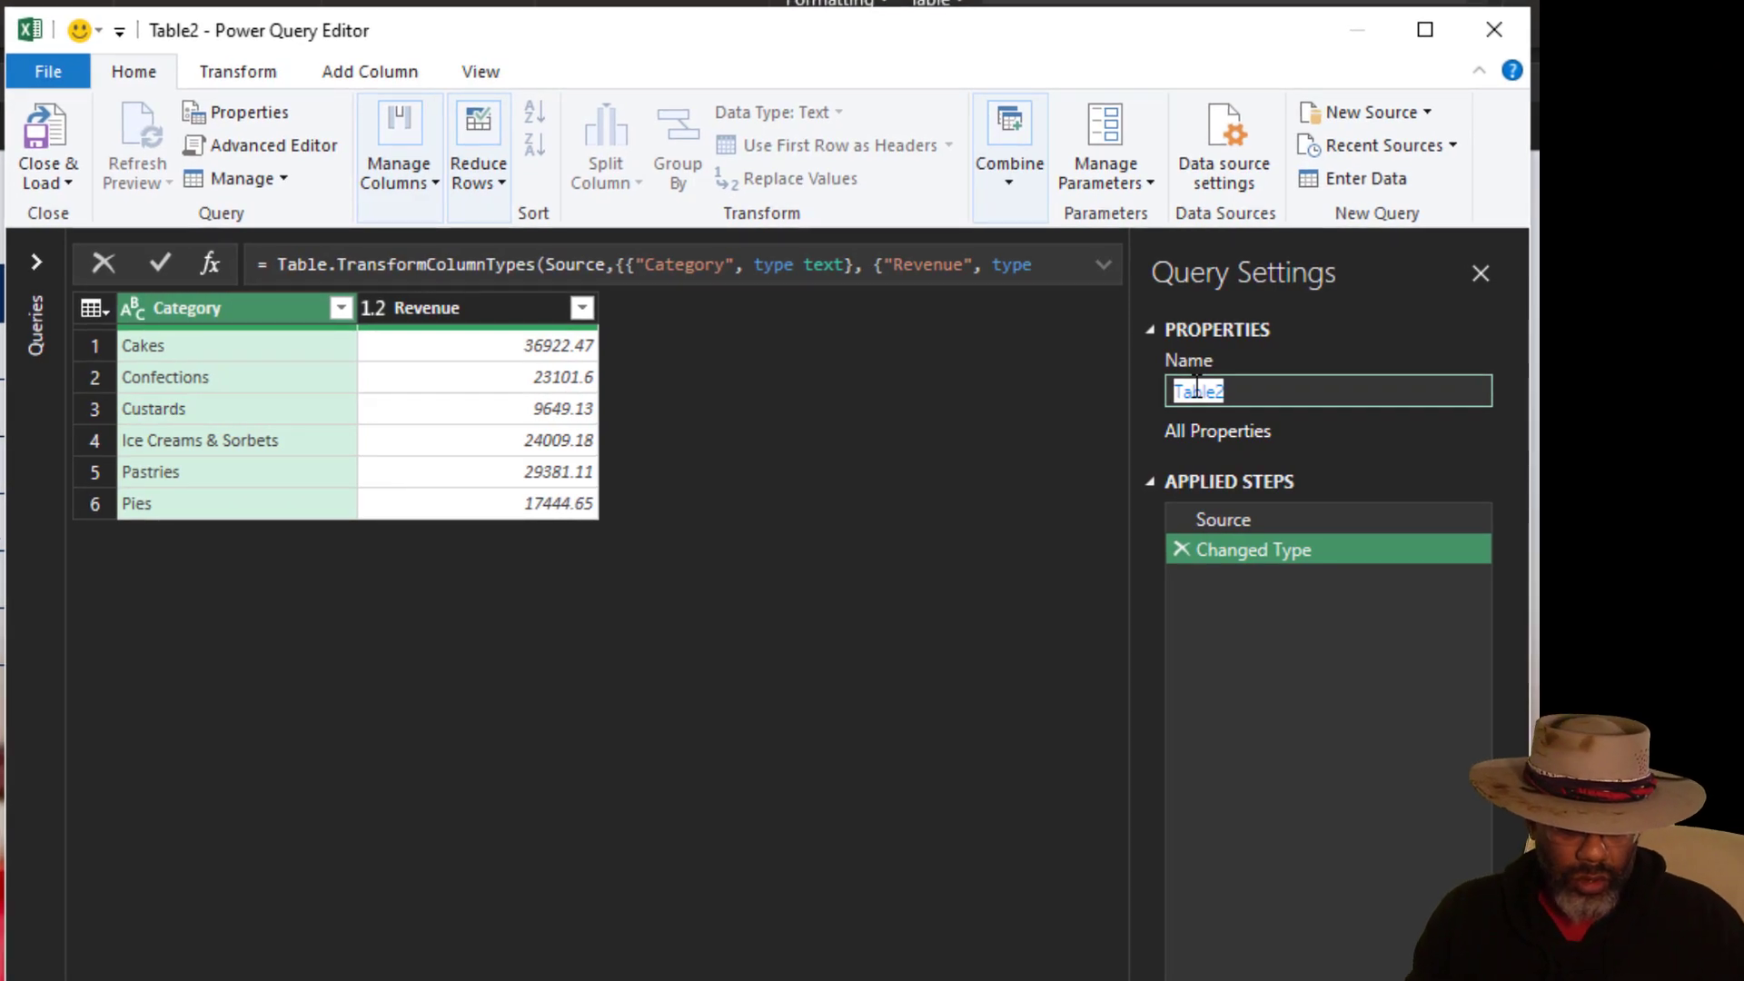
type("ALL")
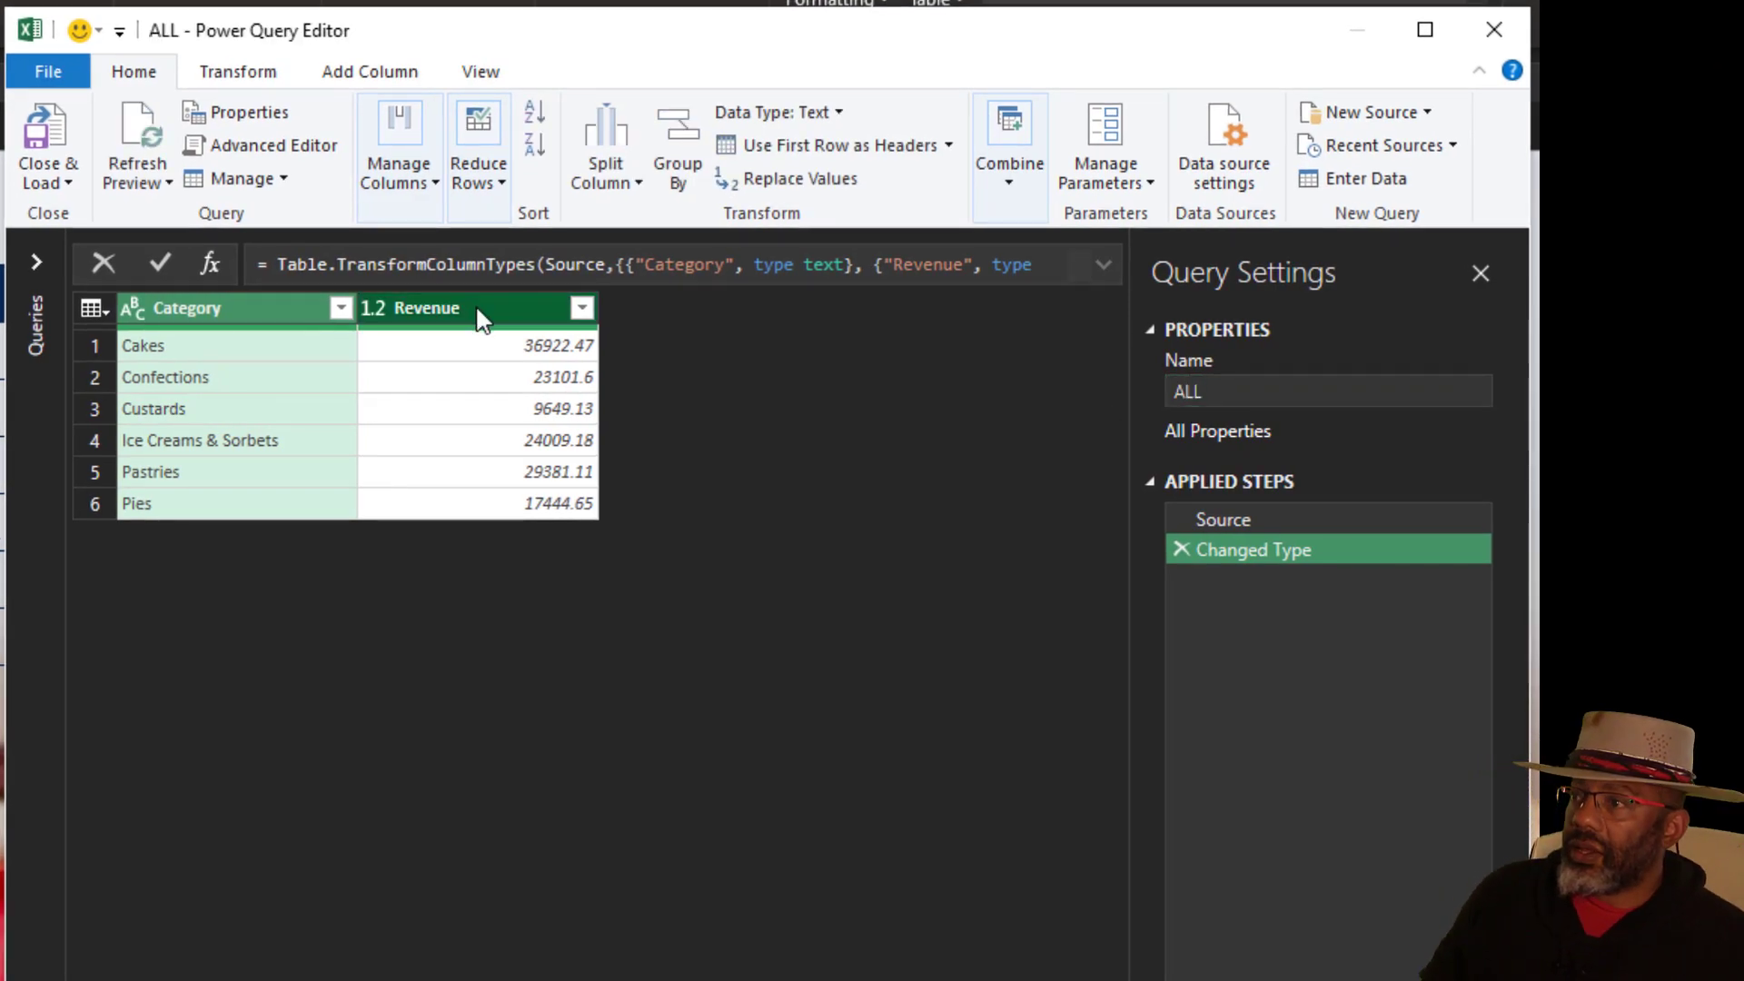
left_click(425, 309)
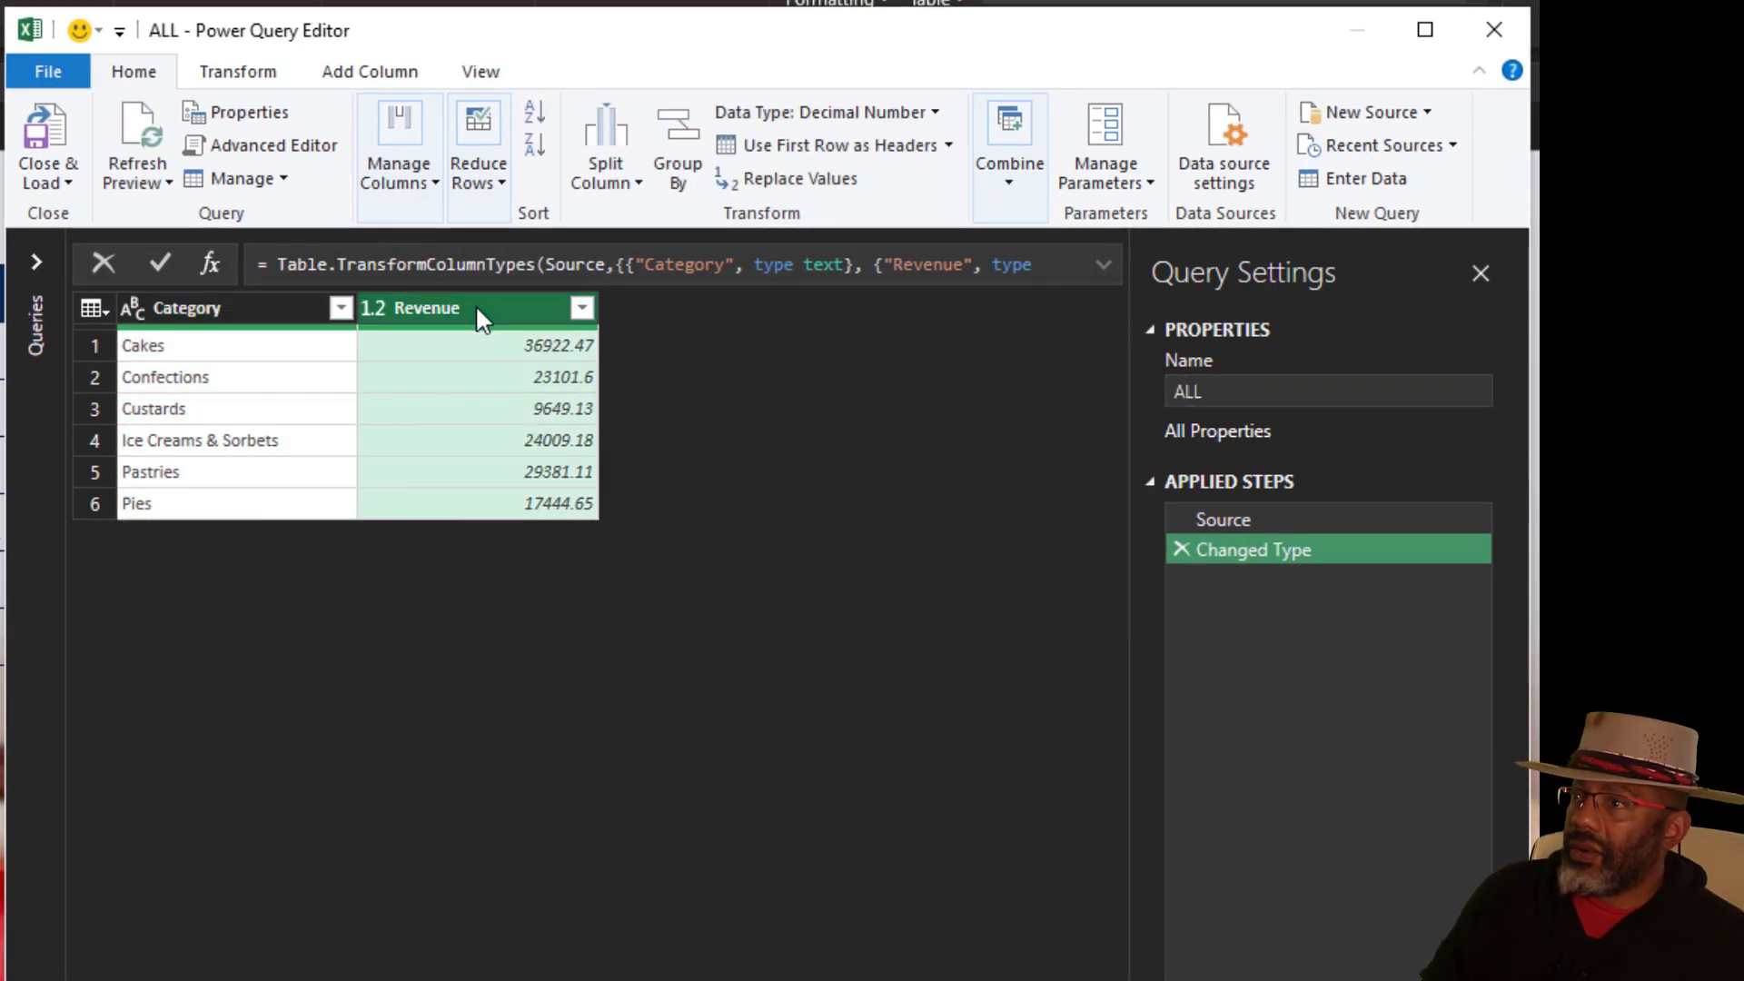
left_click(236, 71)
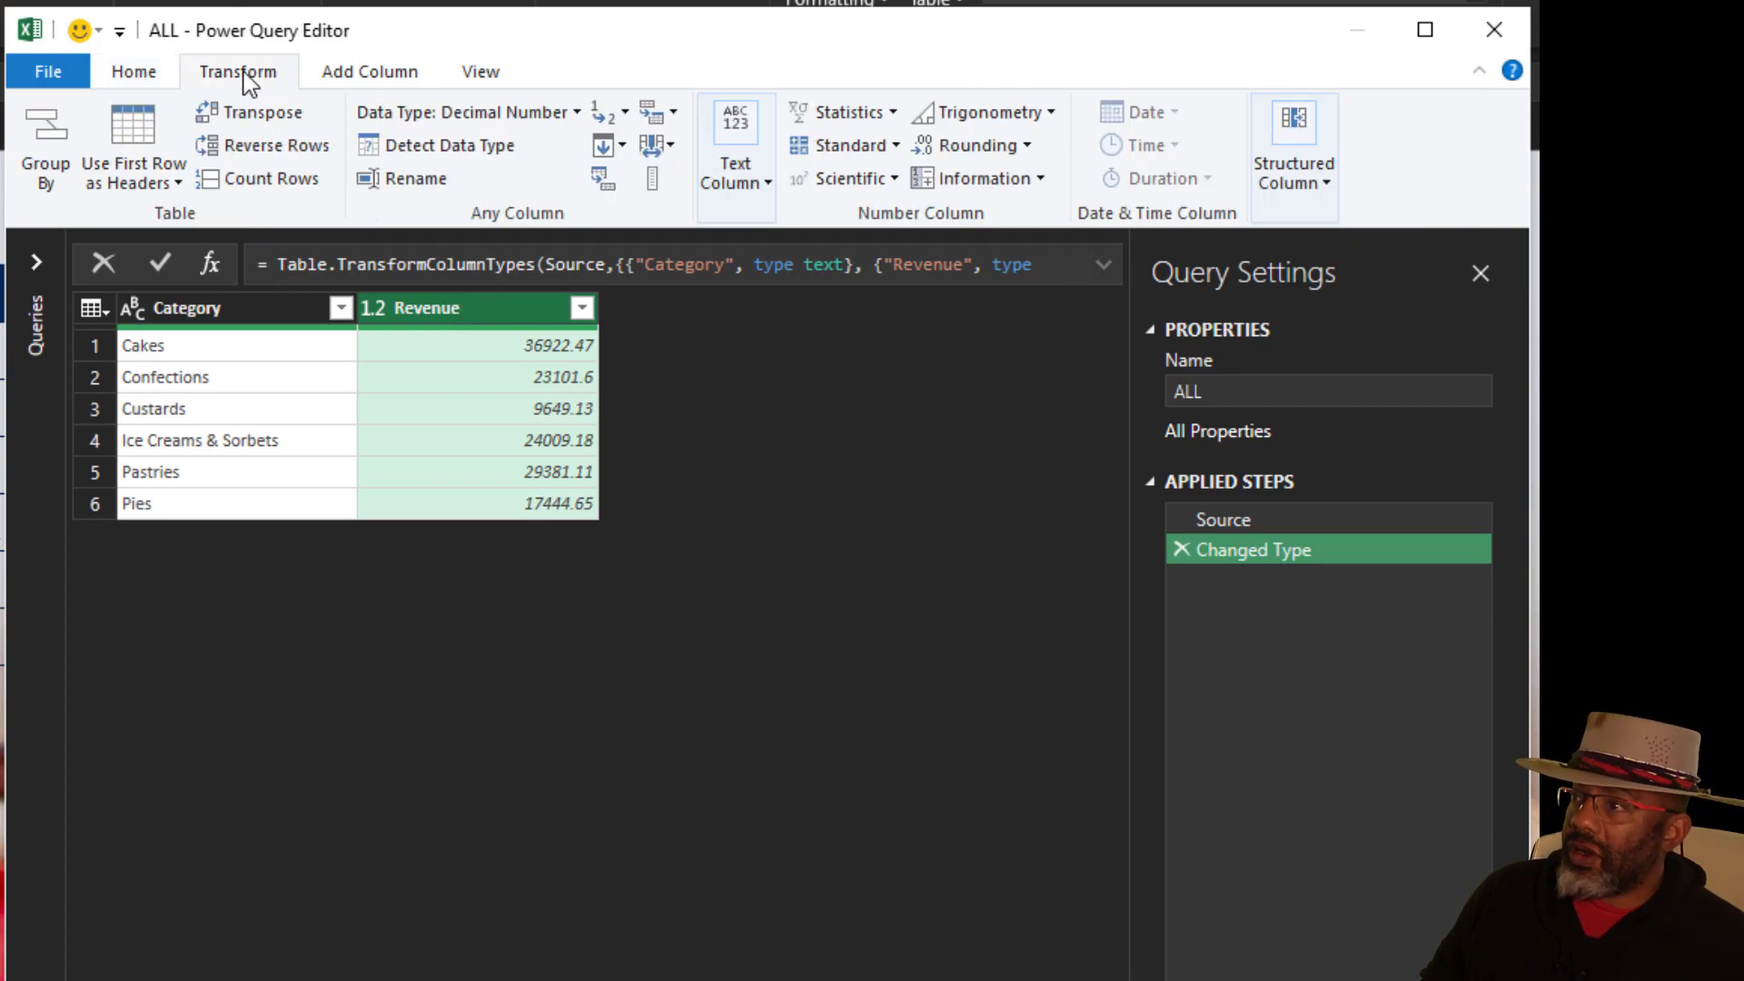
left_click(845, 110)
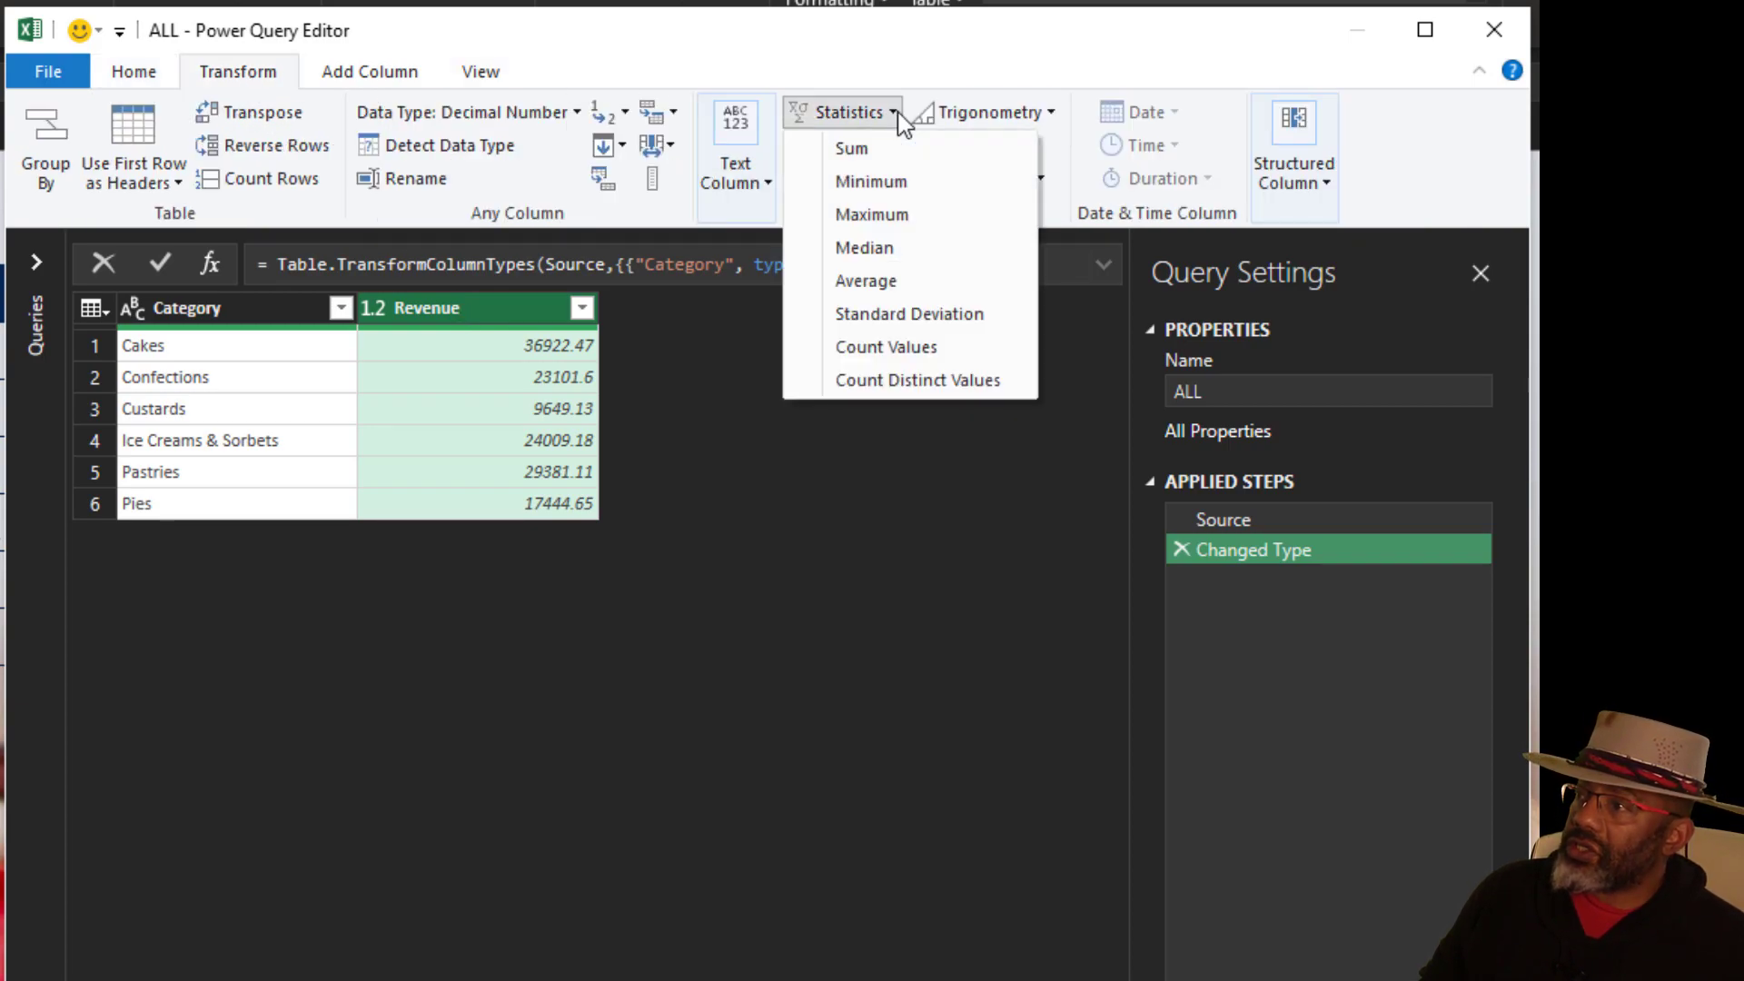
left_click(850, 148)
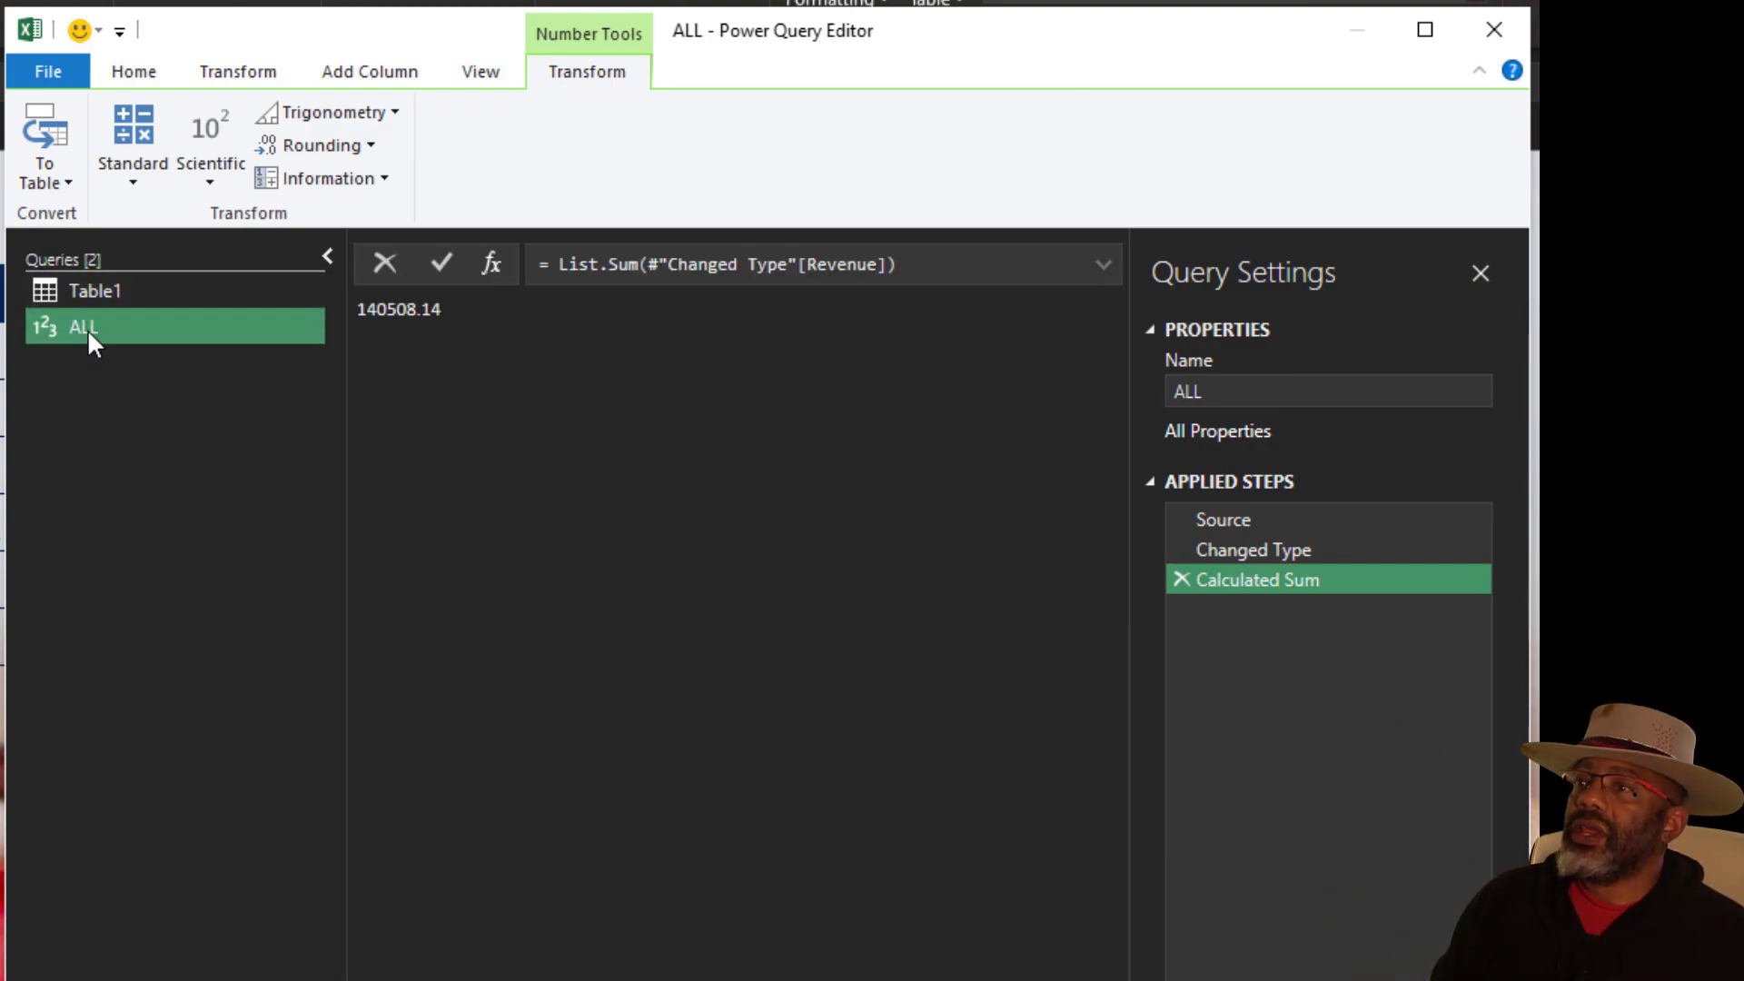
Duplicate the ALL query and rename the copy Desserts.
right_click(82, 325)
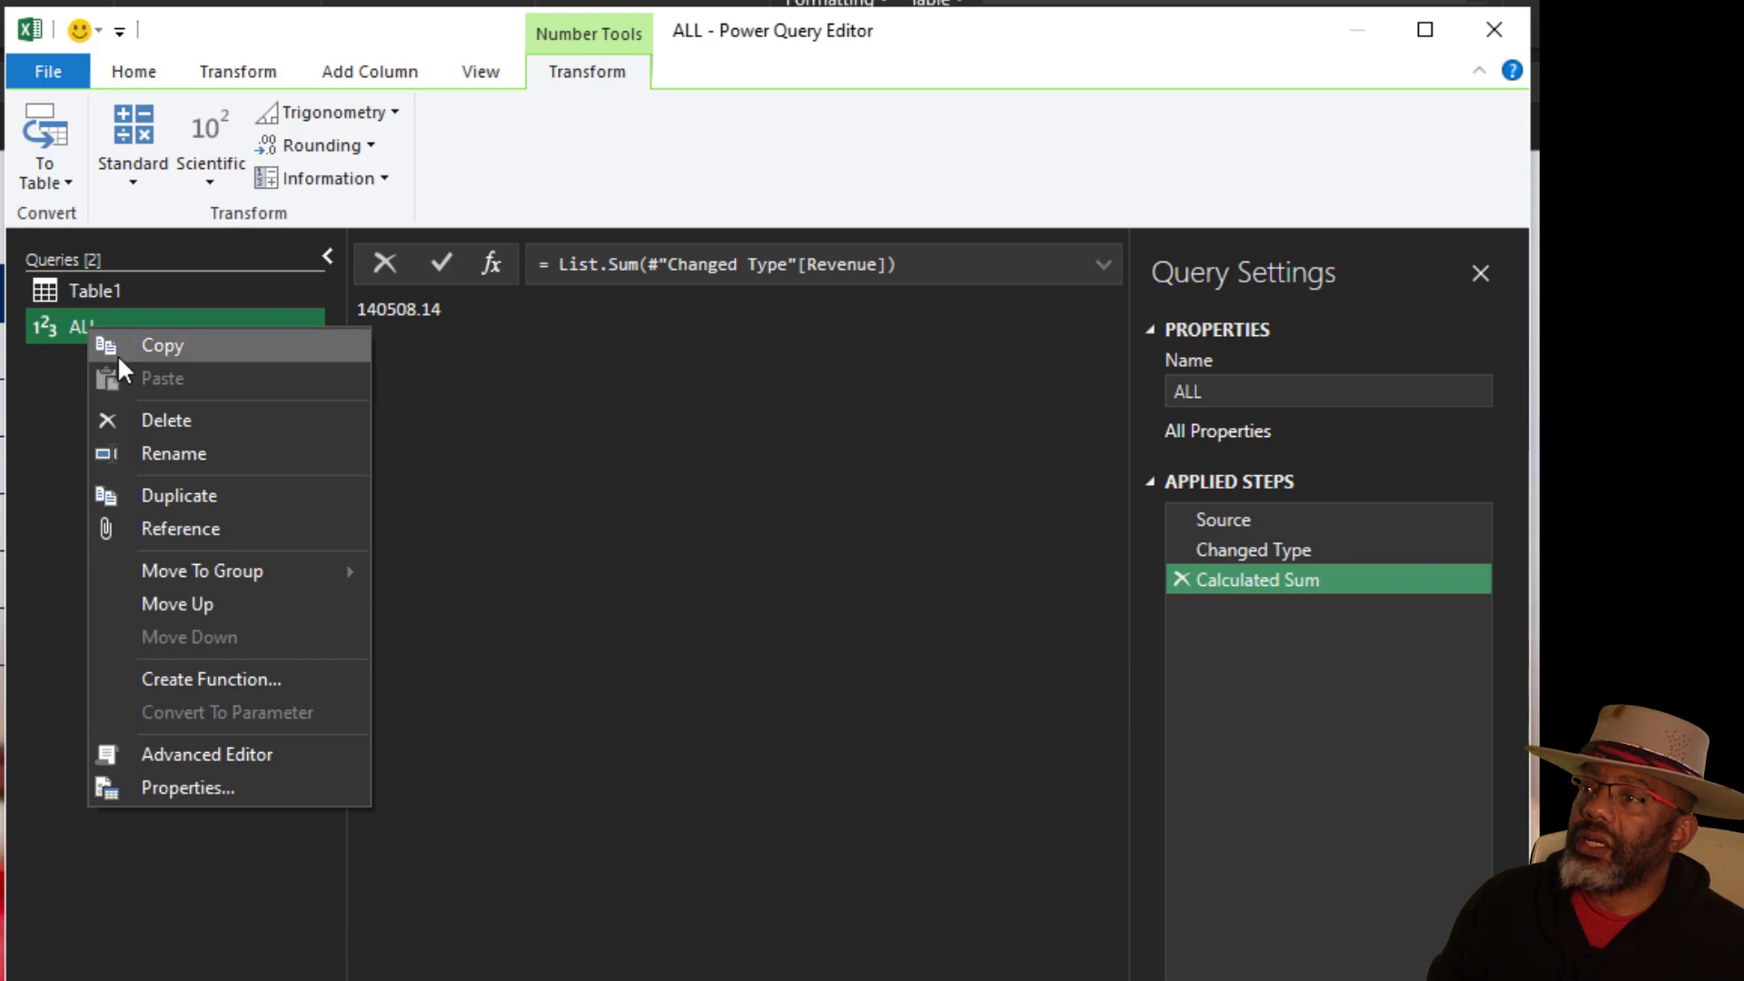
left_click(178, 494)
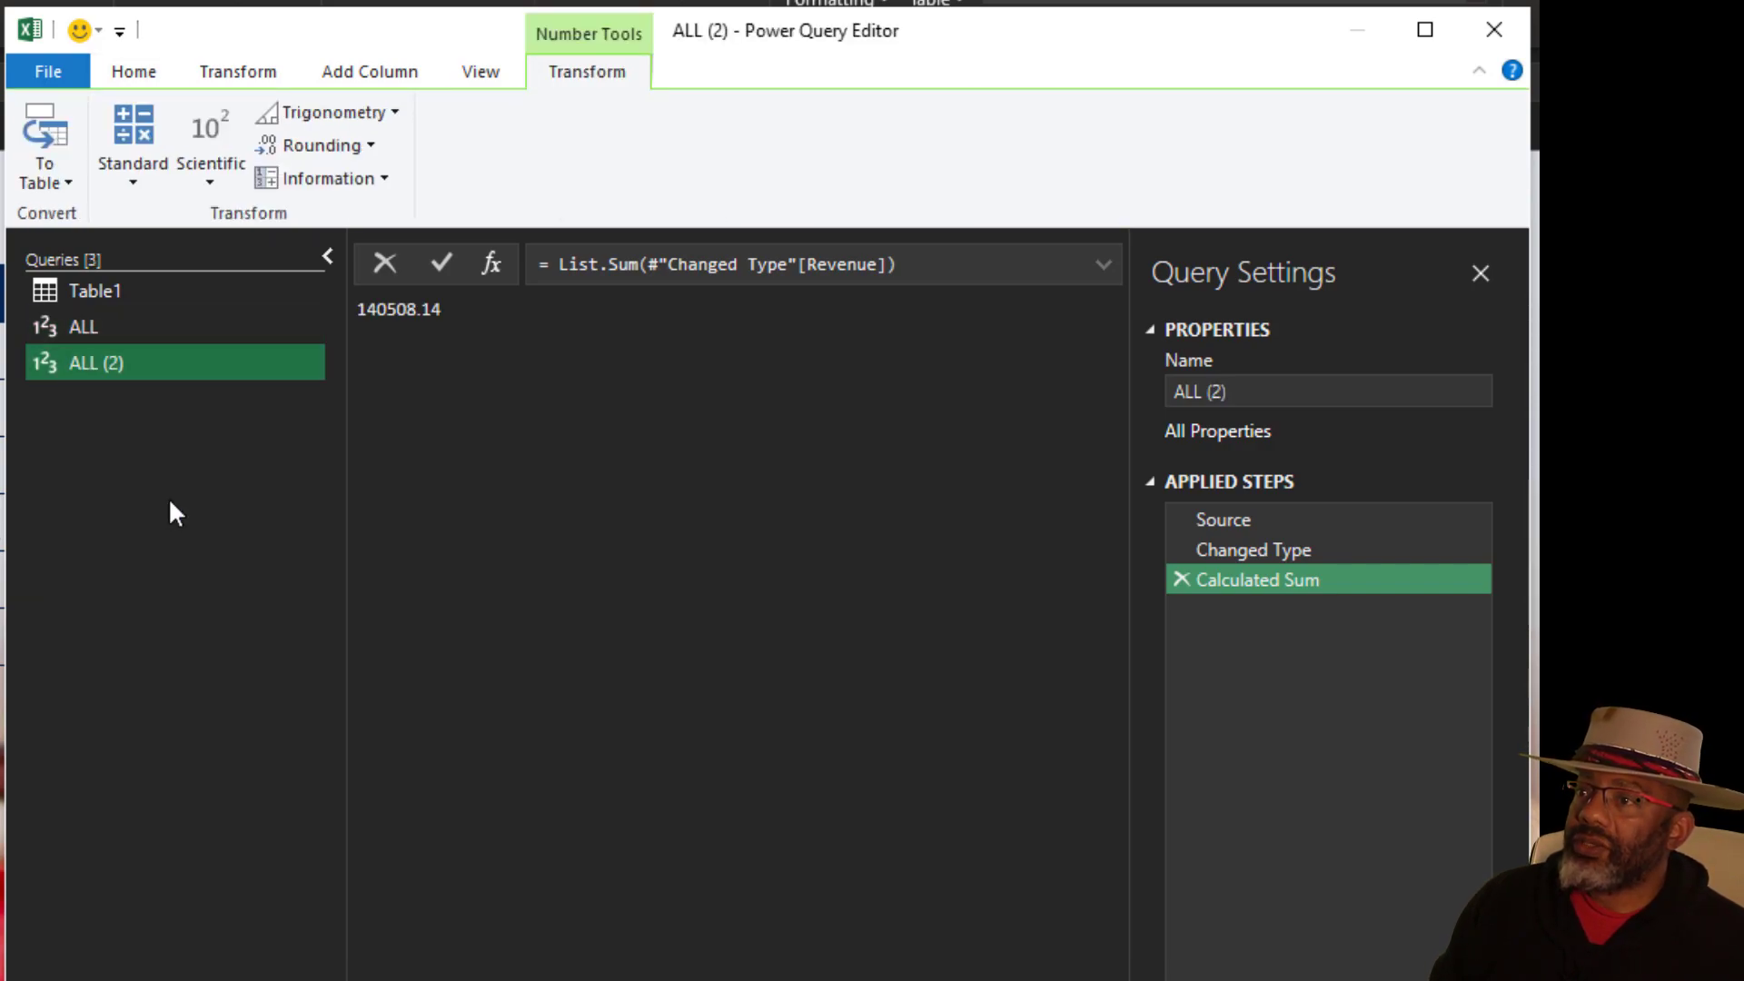
left_click(1324, 391)
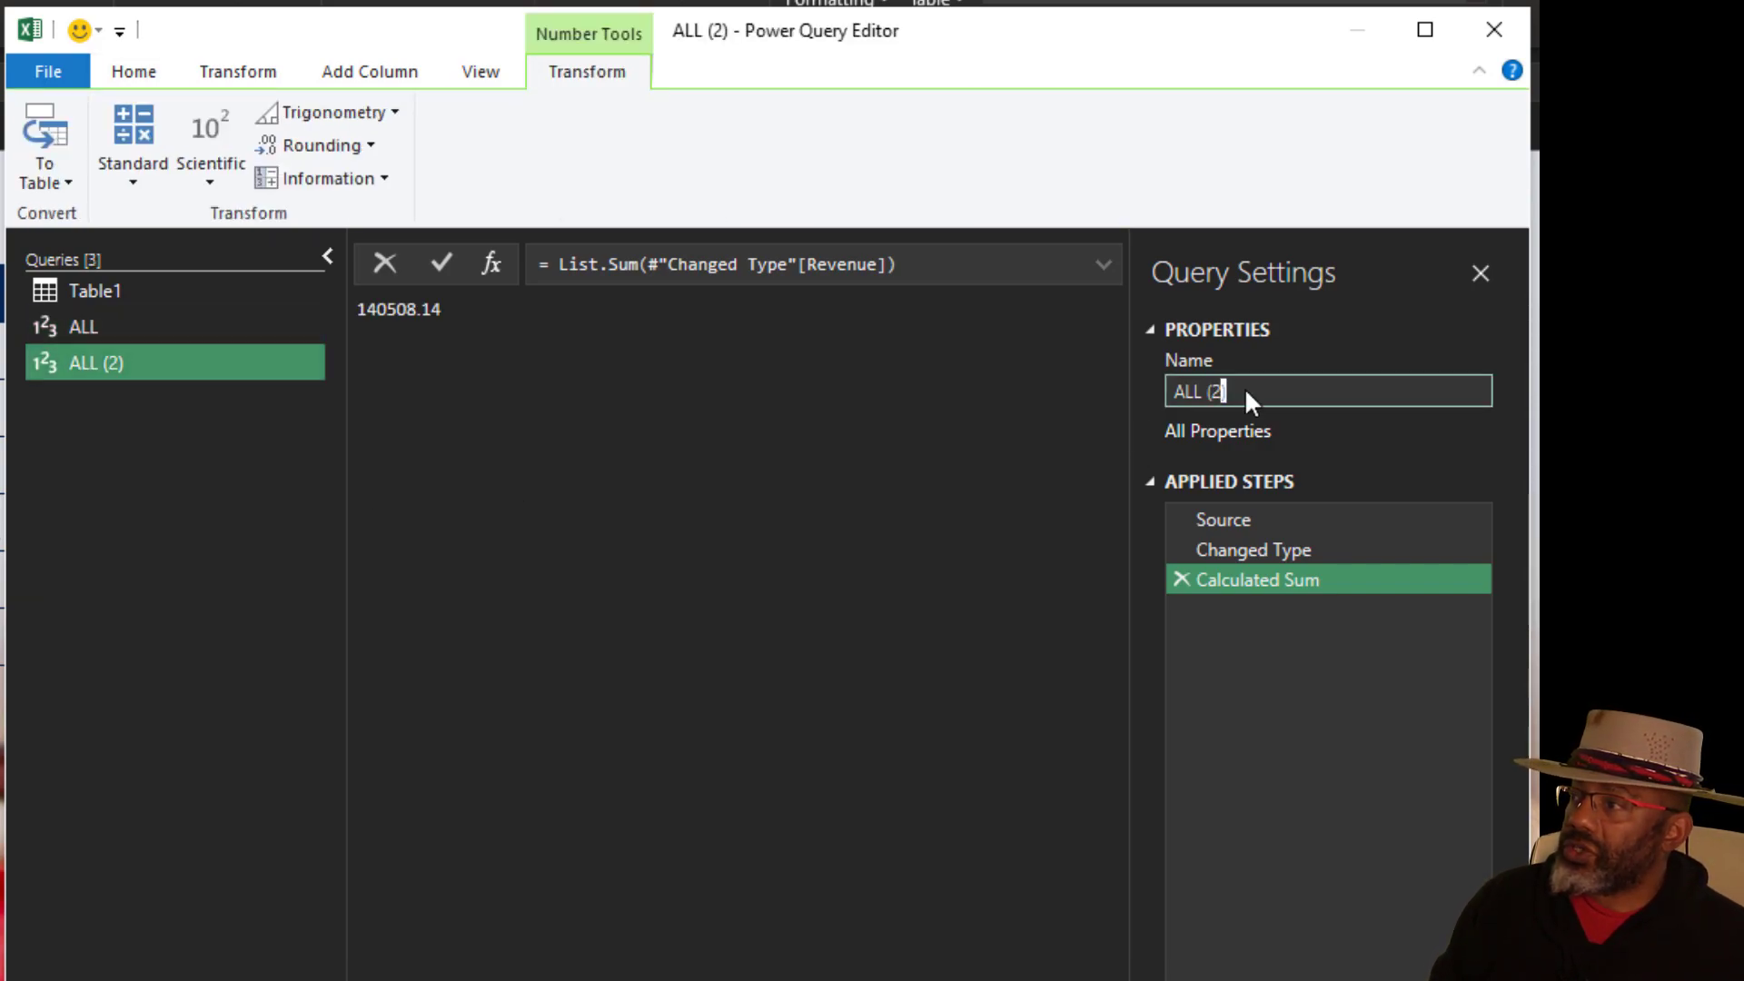
type("Des")
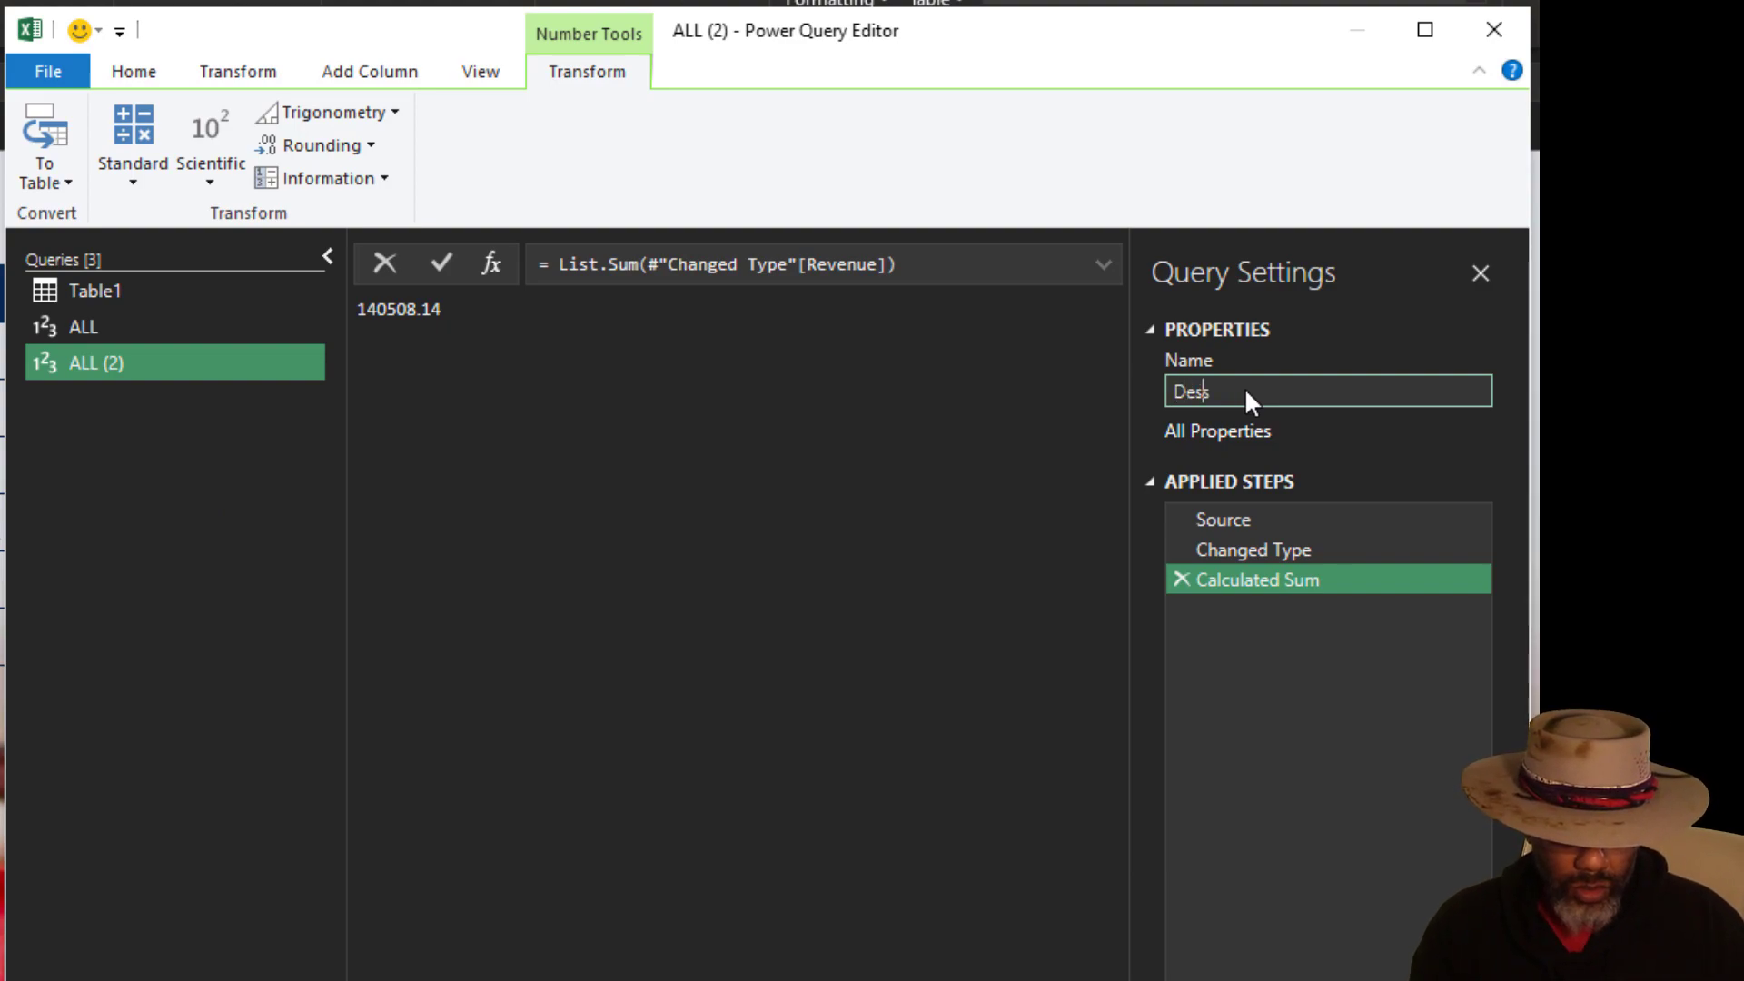
type("serts")
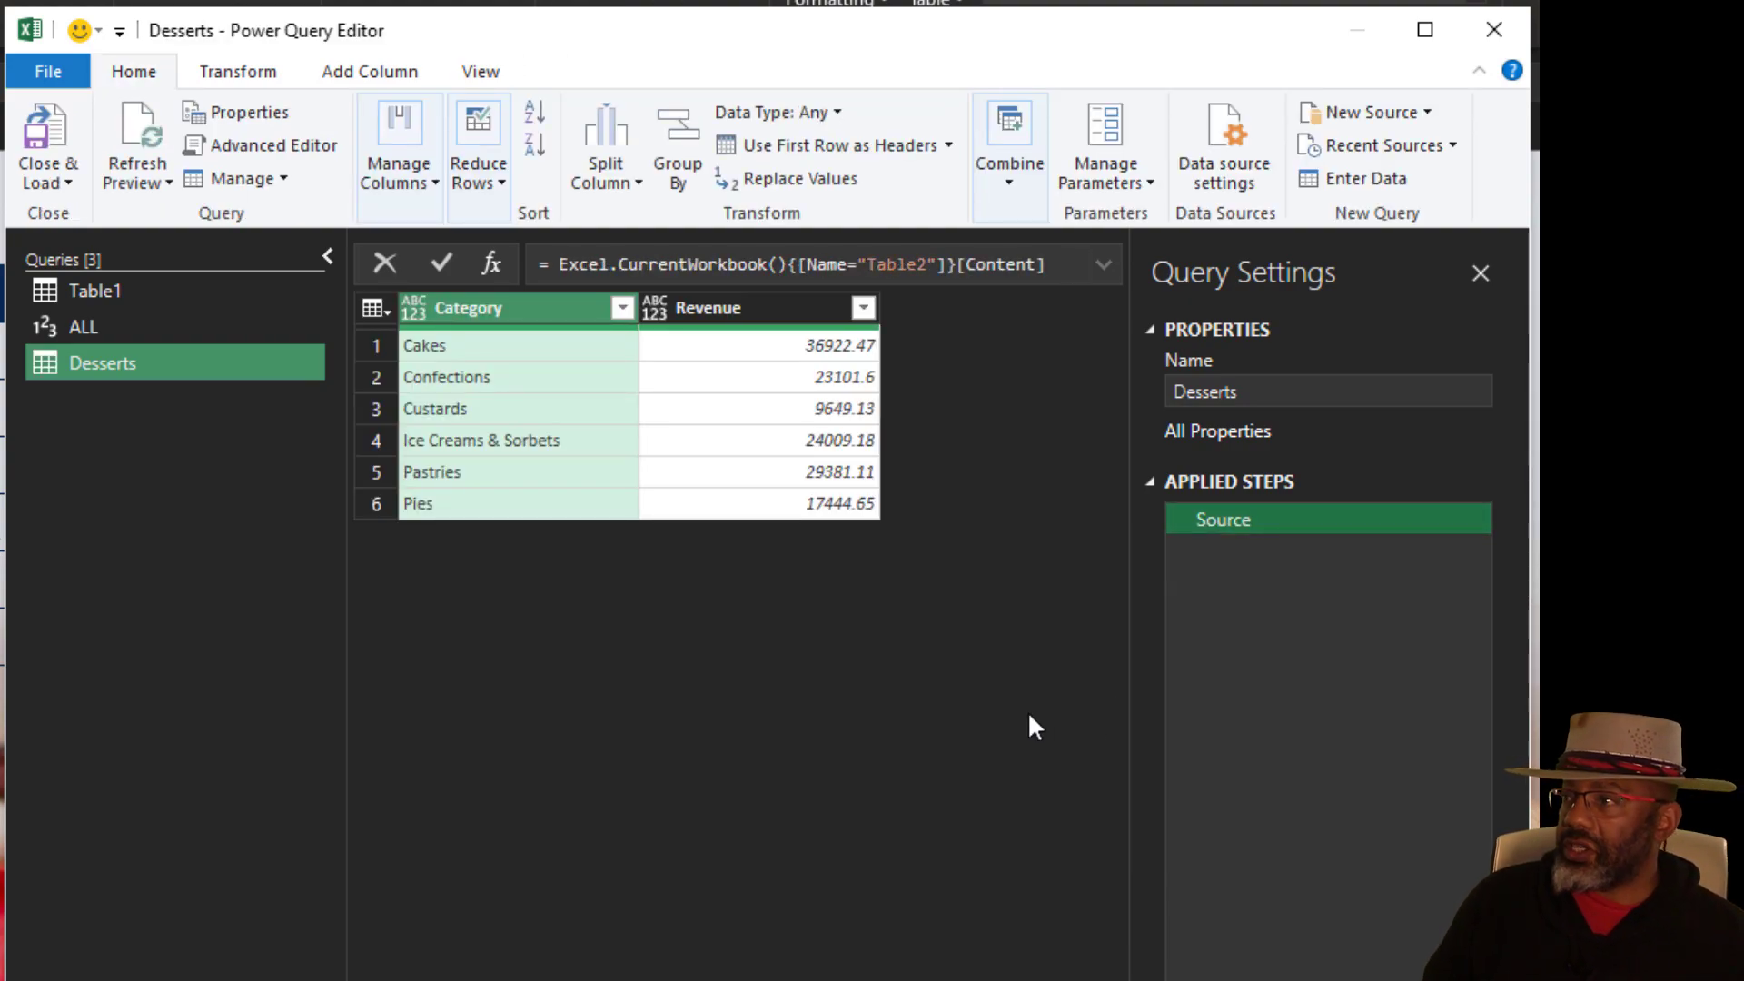
left_click(369, 71)
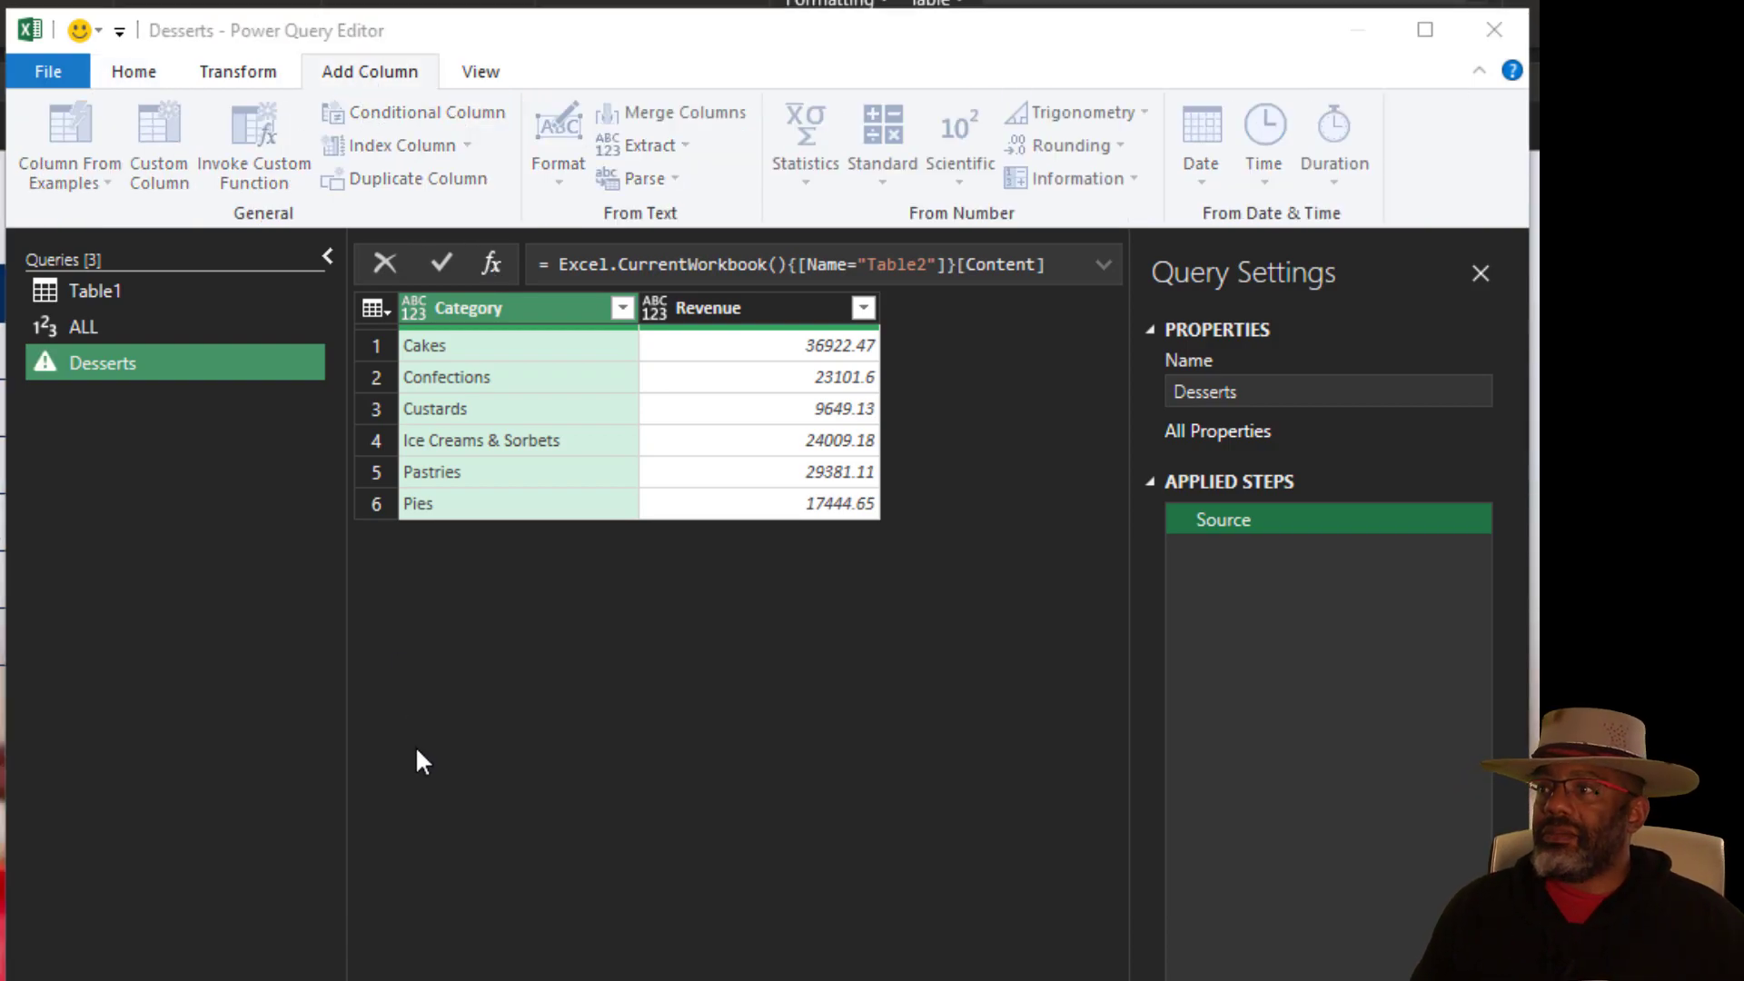
Add a custom column % Total with formula [Revenue]/ALL.
left_click(158, 146)
type("% Total")
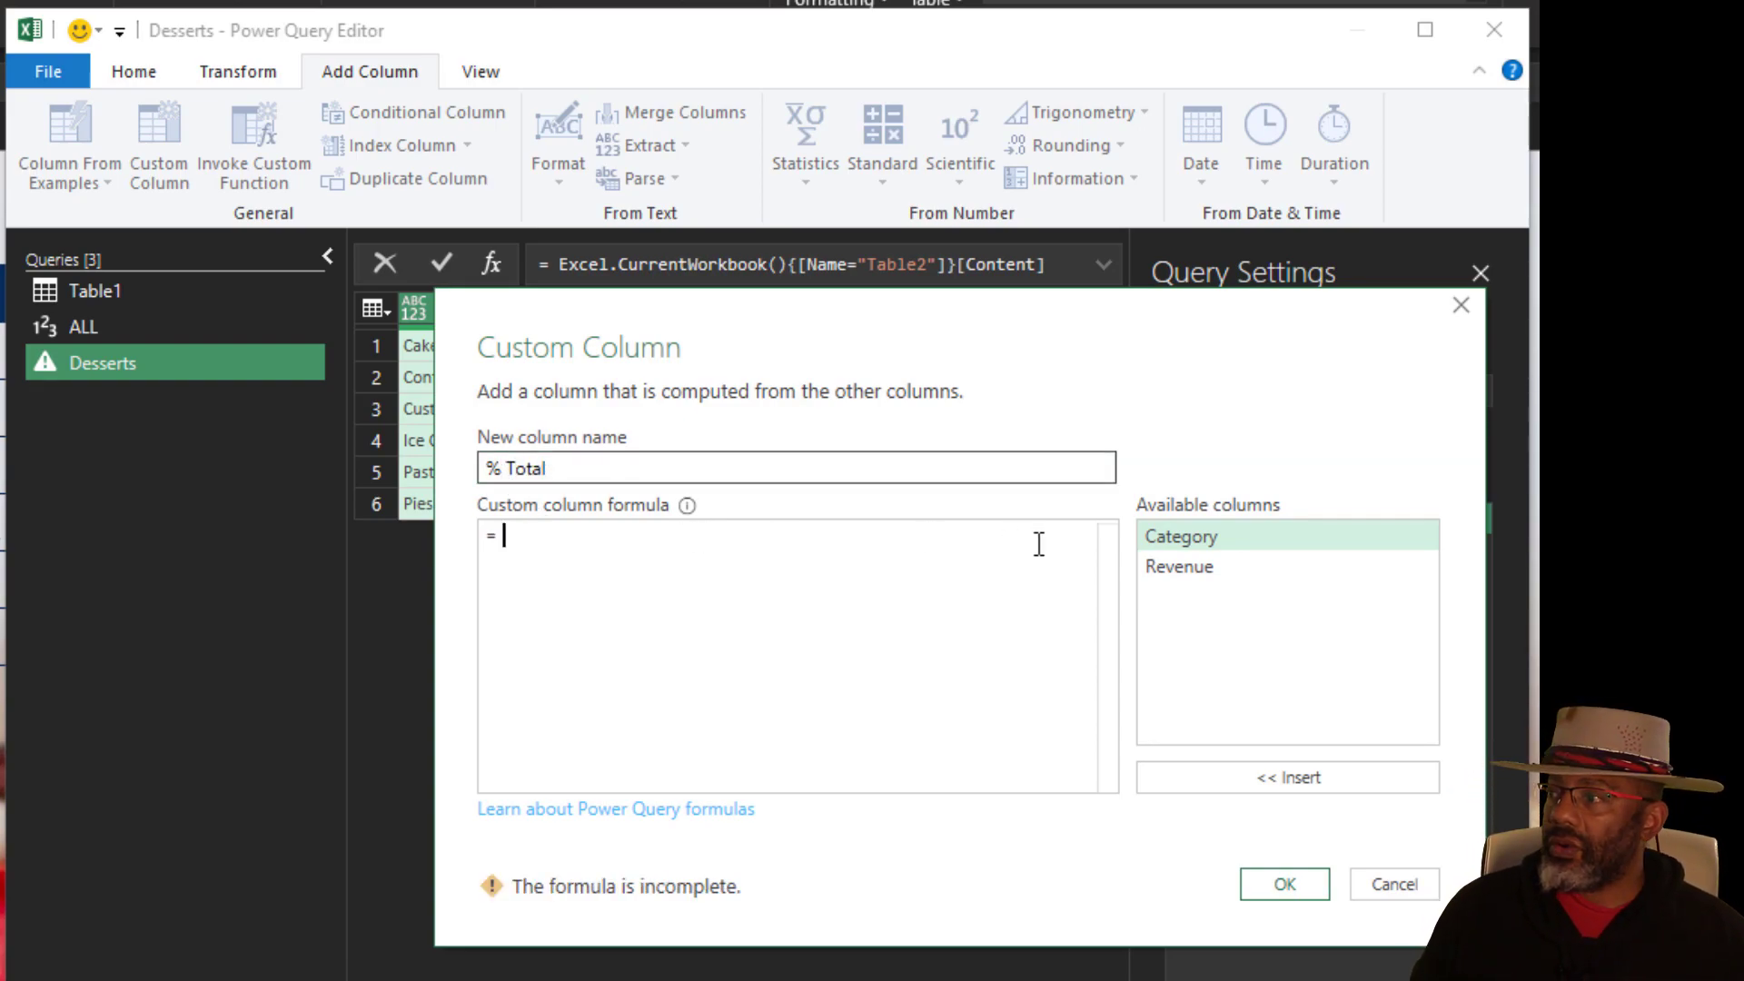
double_click(1177, 567)
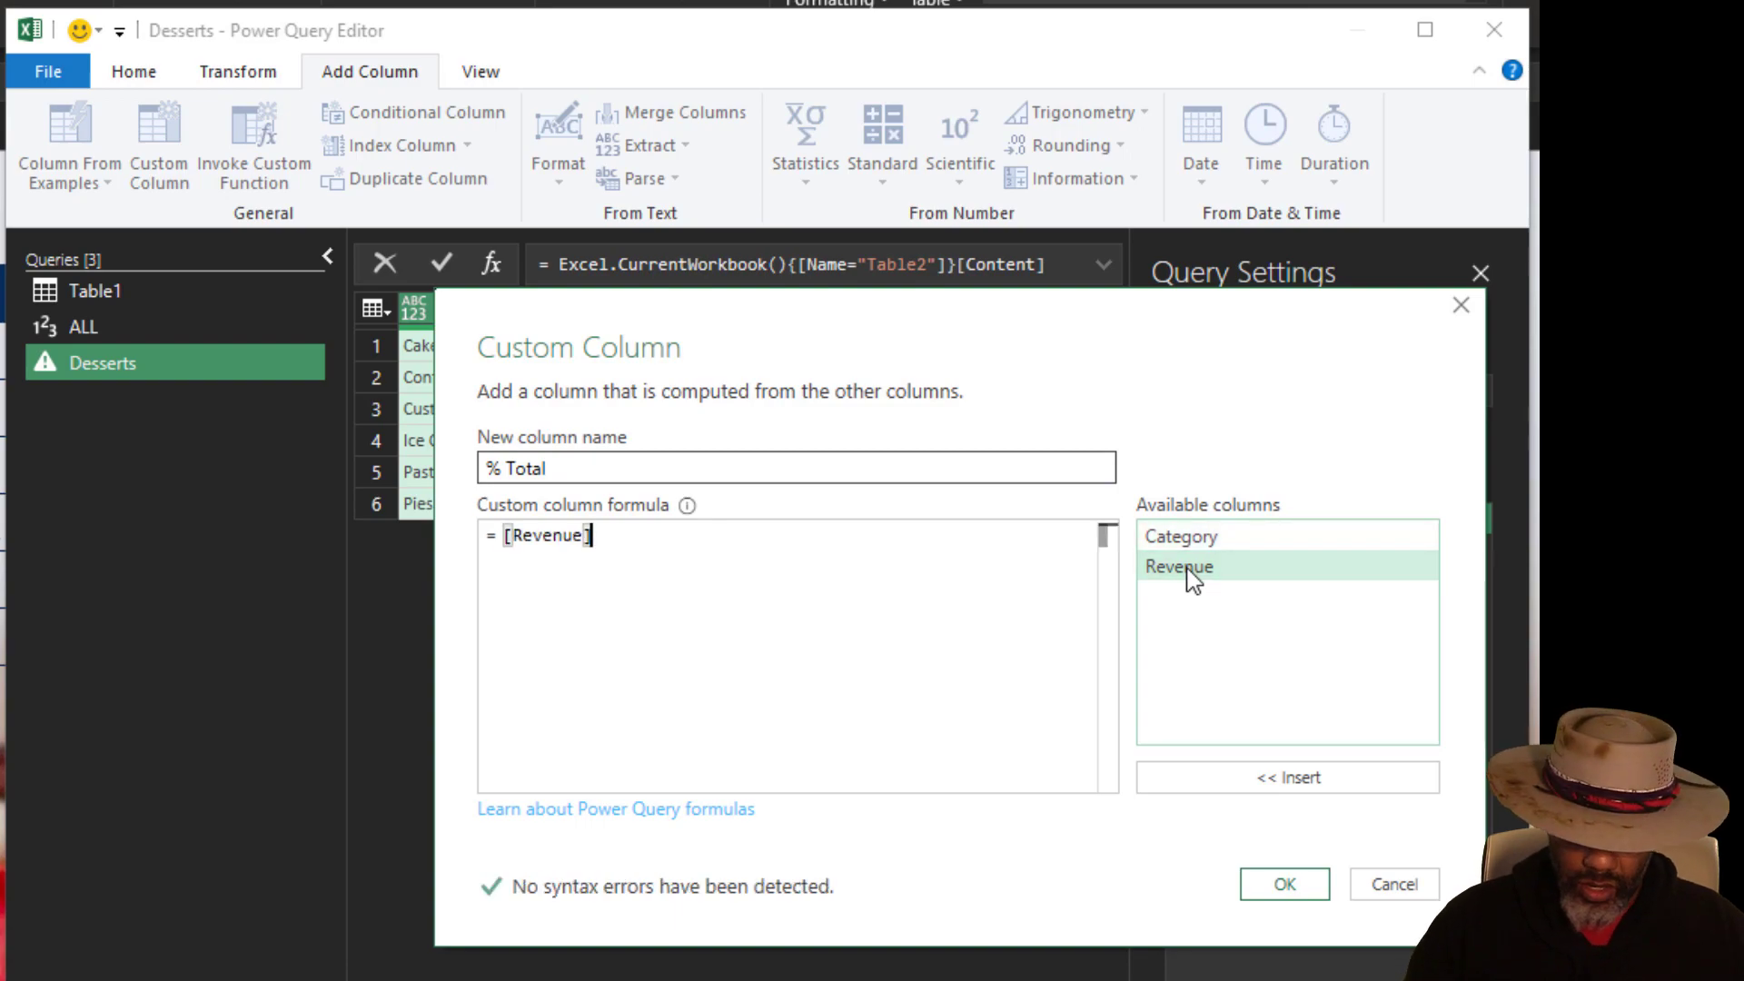
type("/")
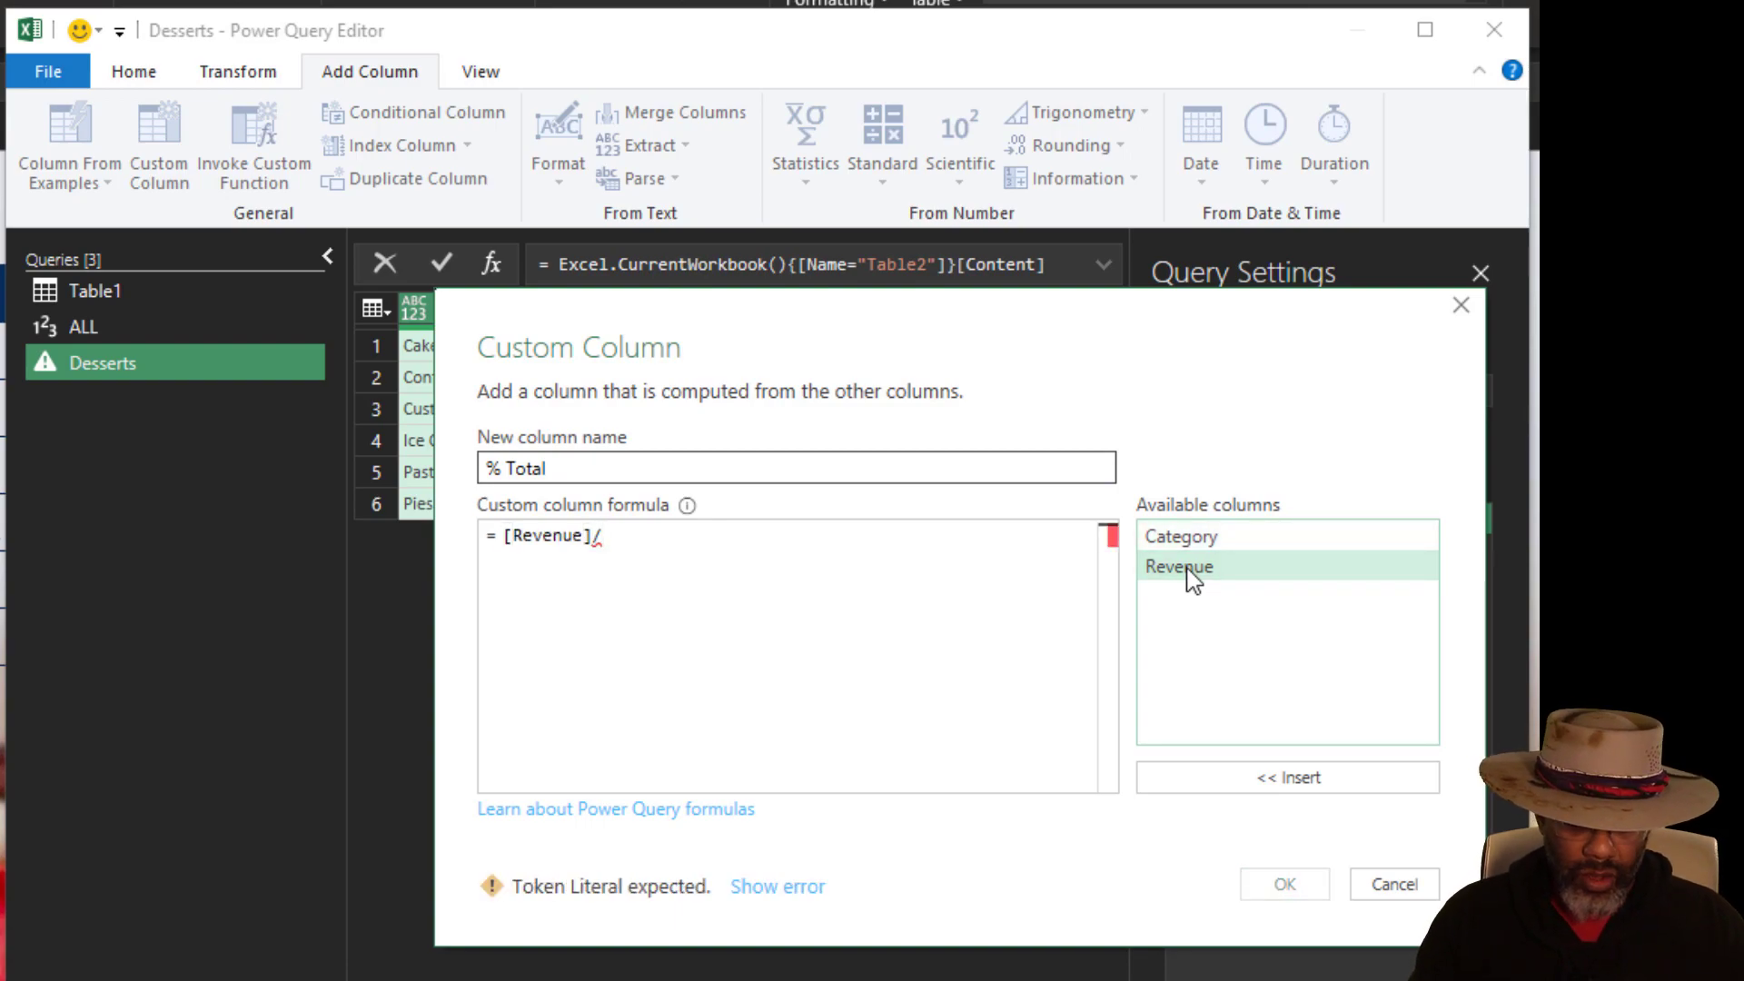
type("/ALL")
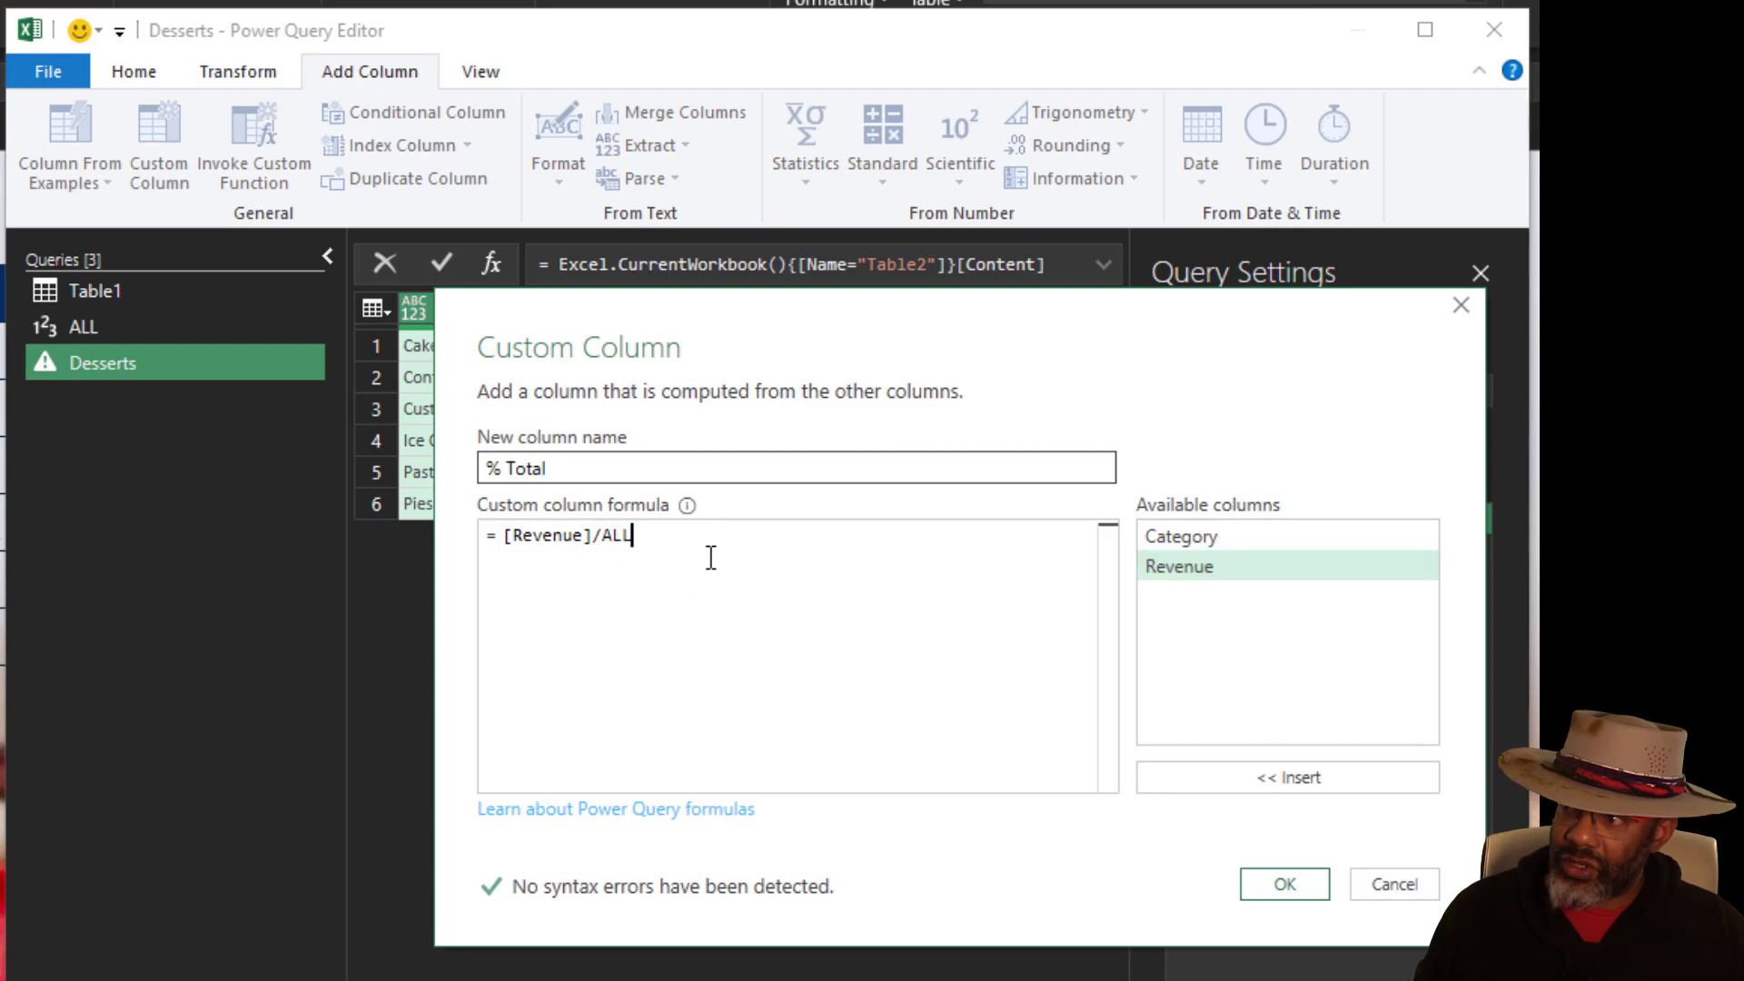
left_click(1283, 885)
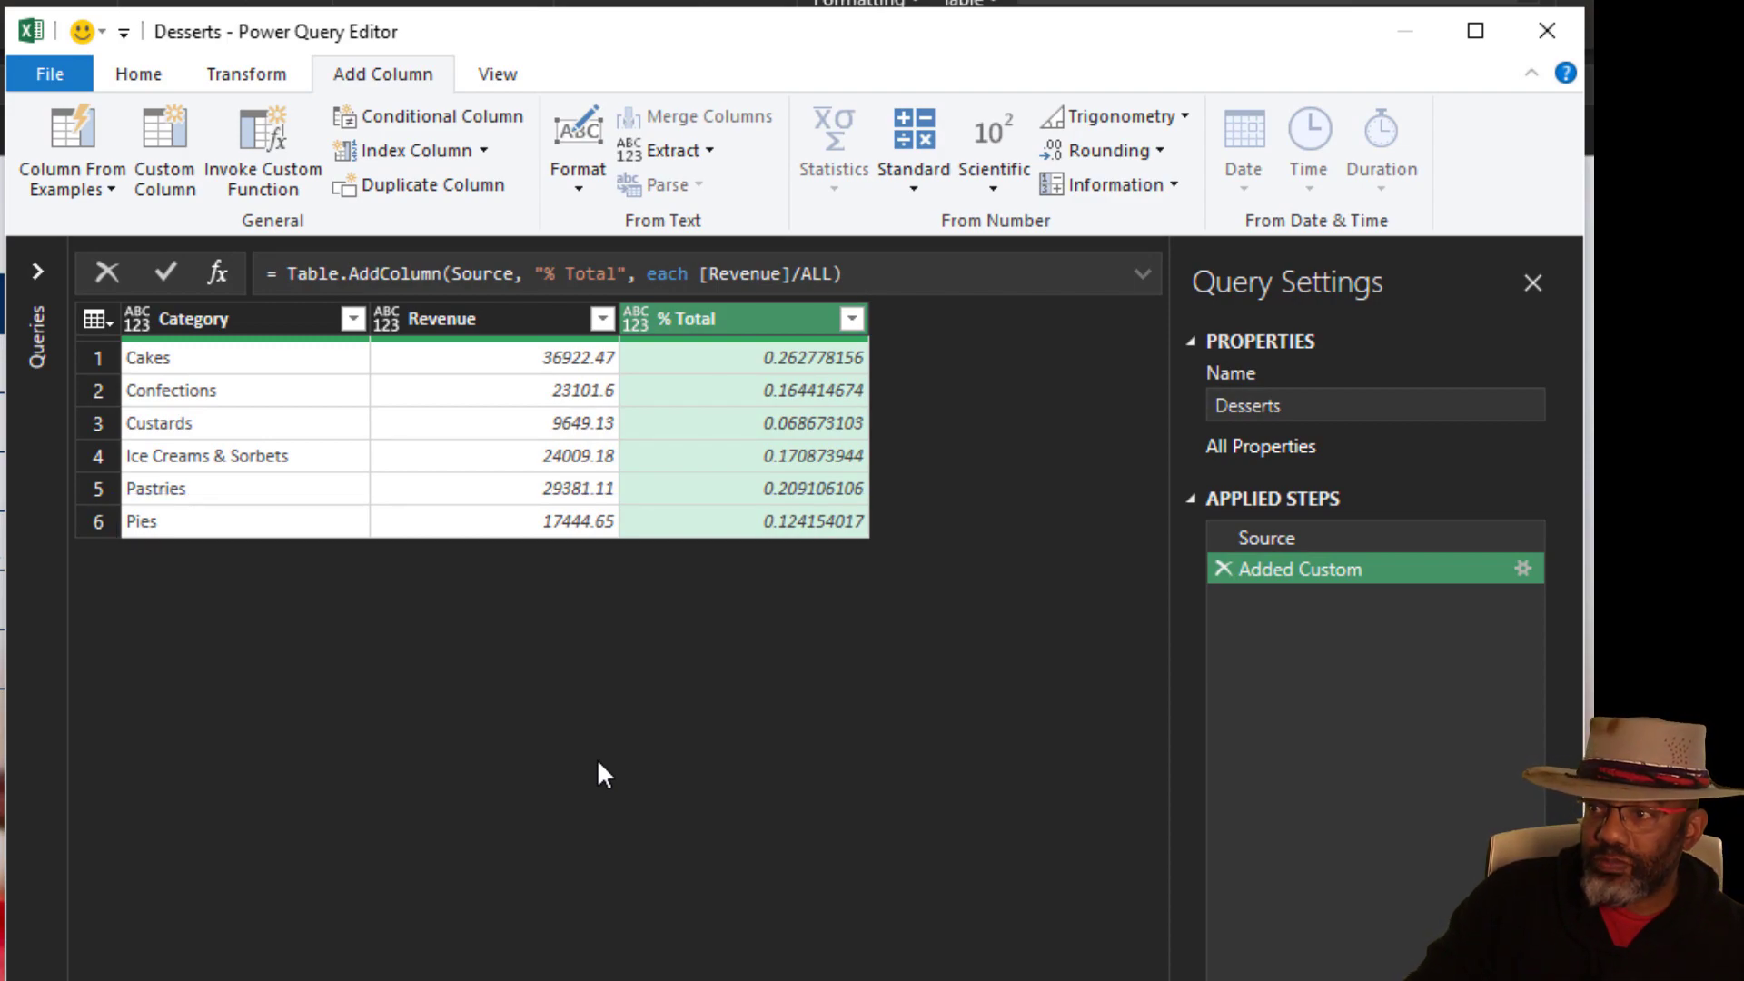
mouse_move(601, 686)
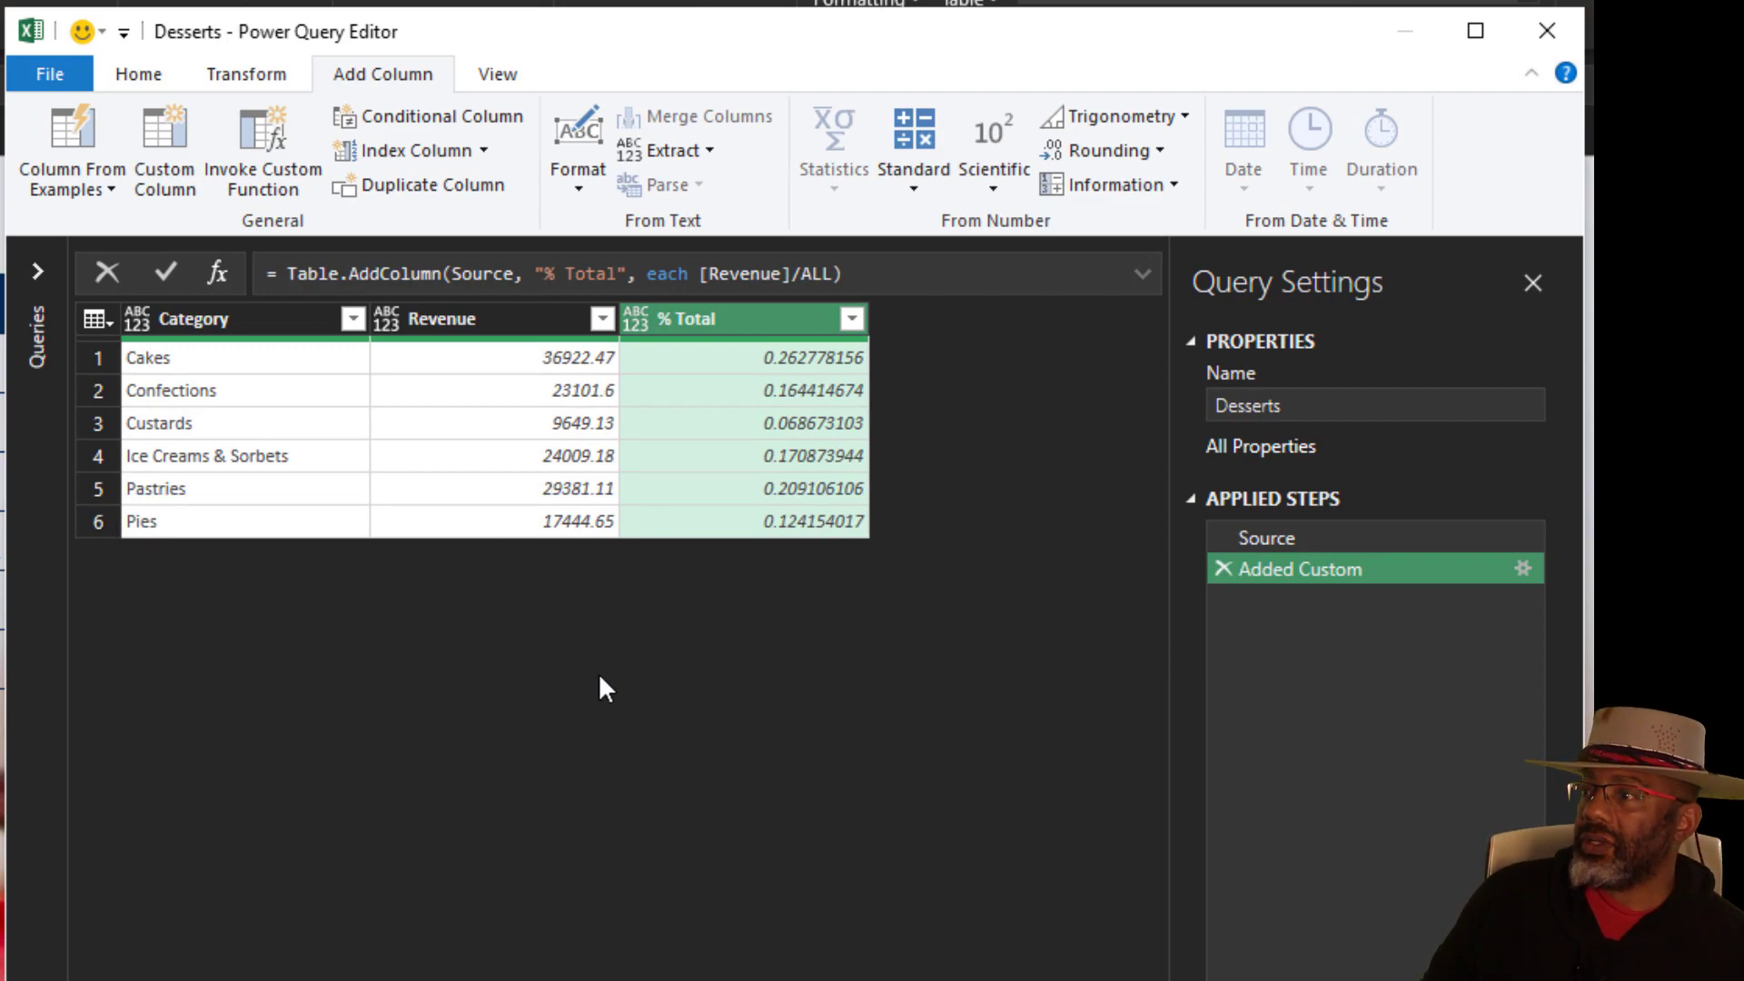
Set % Total to Percentage type and load Desserts to the worksheet.
left_click(636, 318)
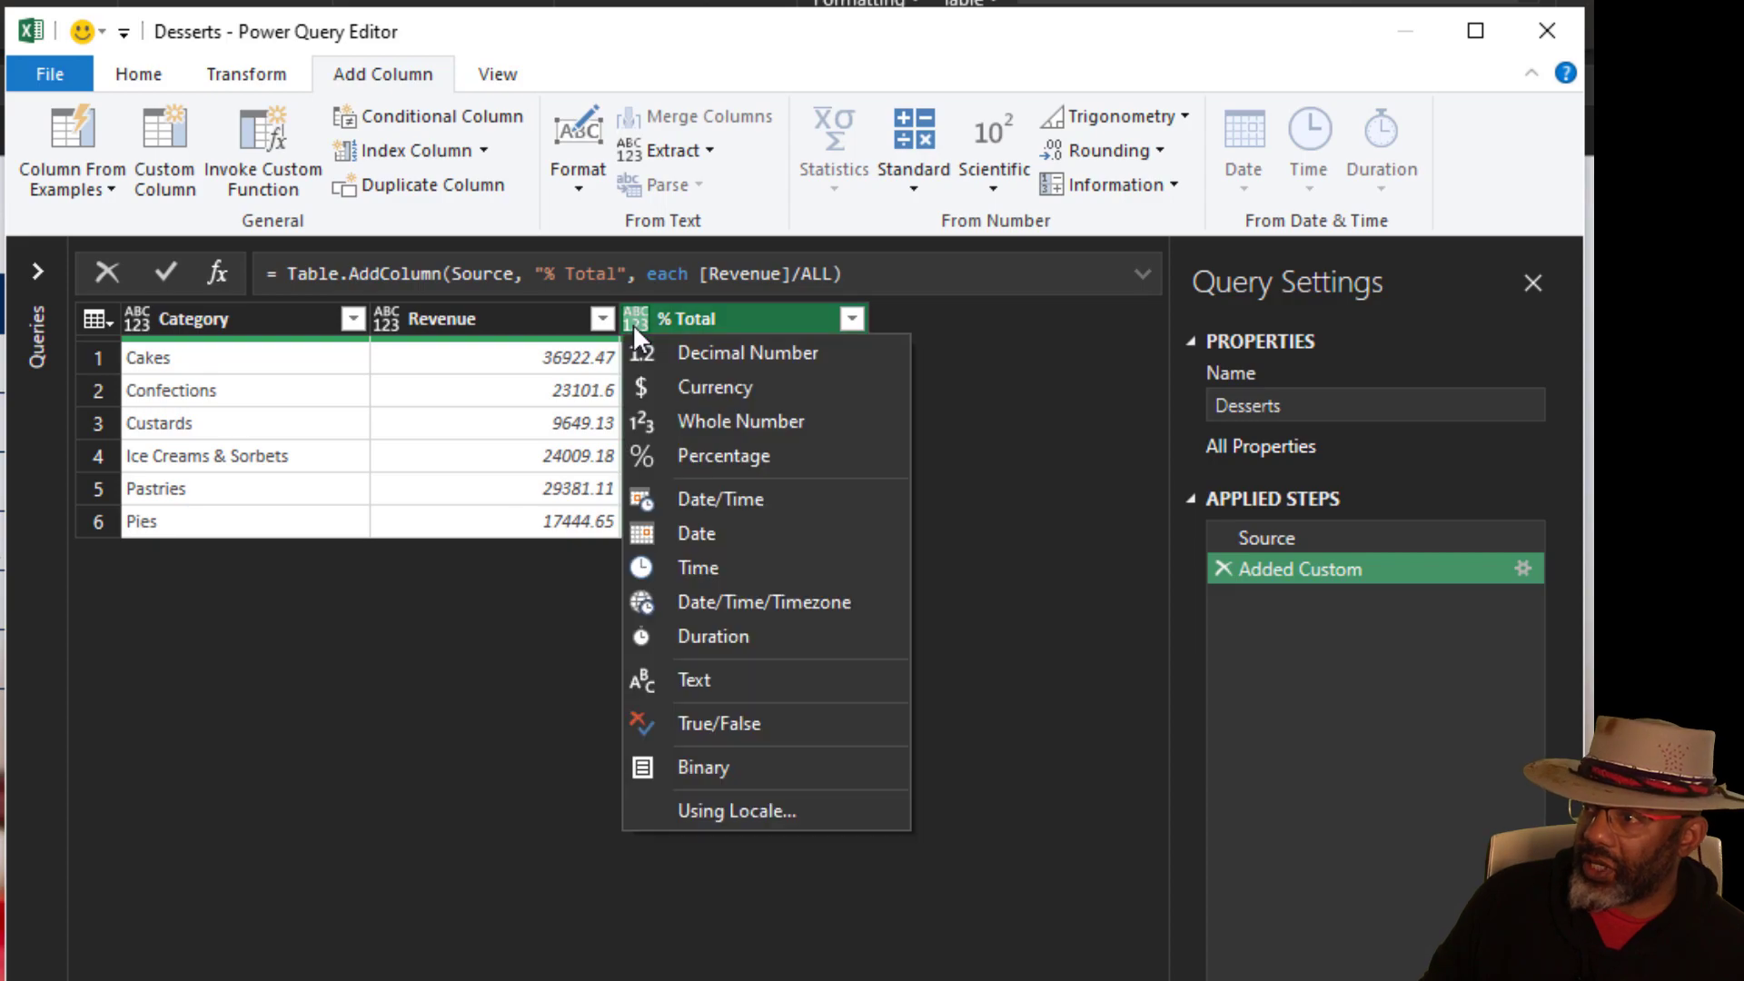
left_click(723, 454)
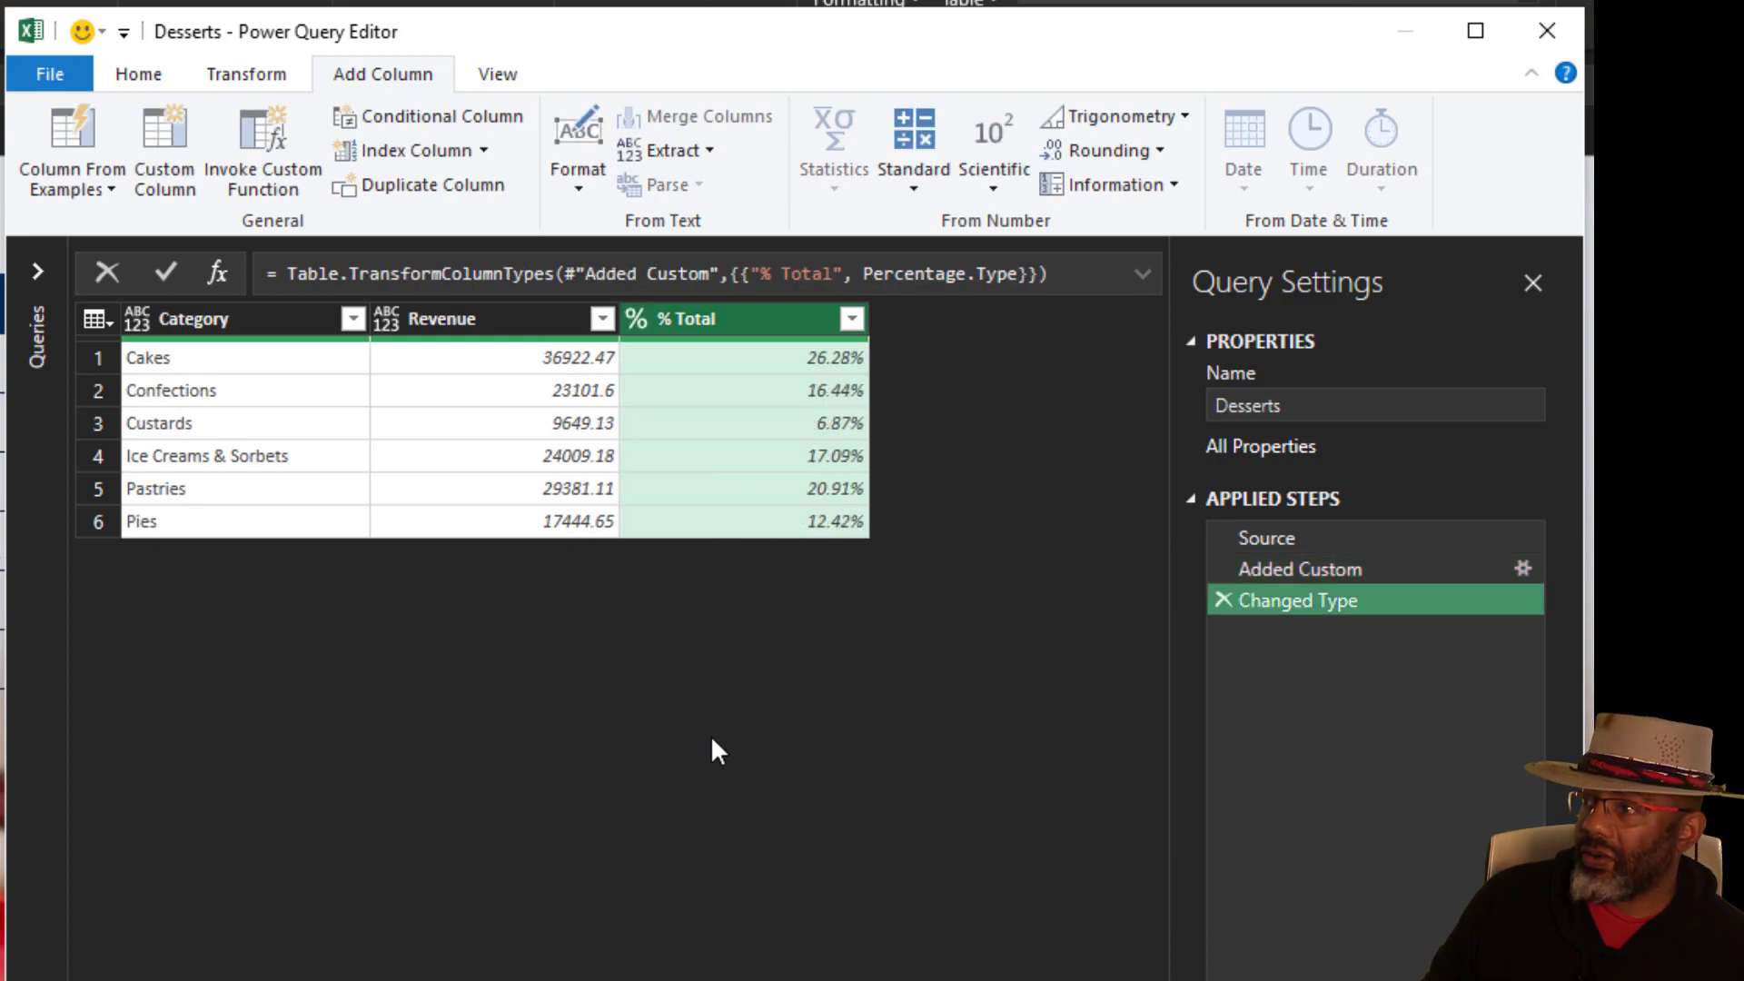
left_click(49, 73)
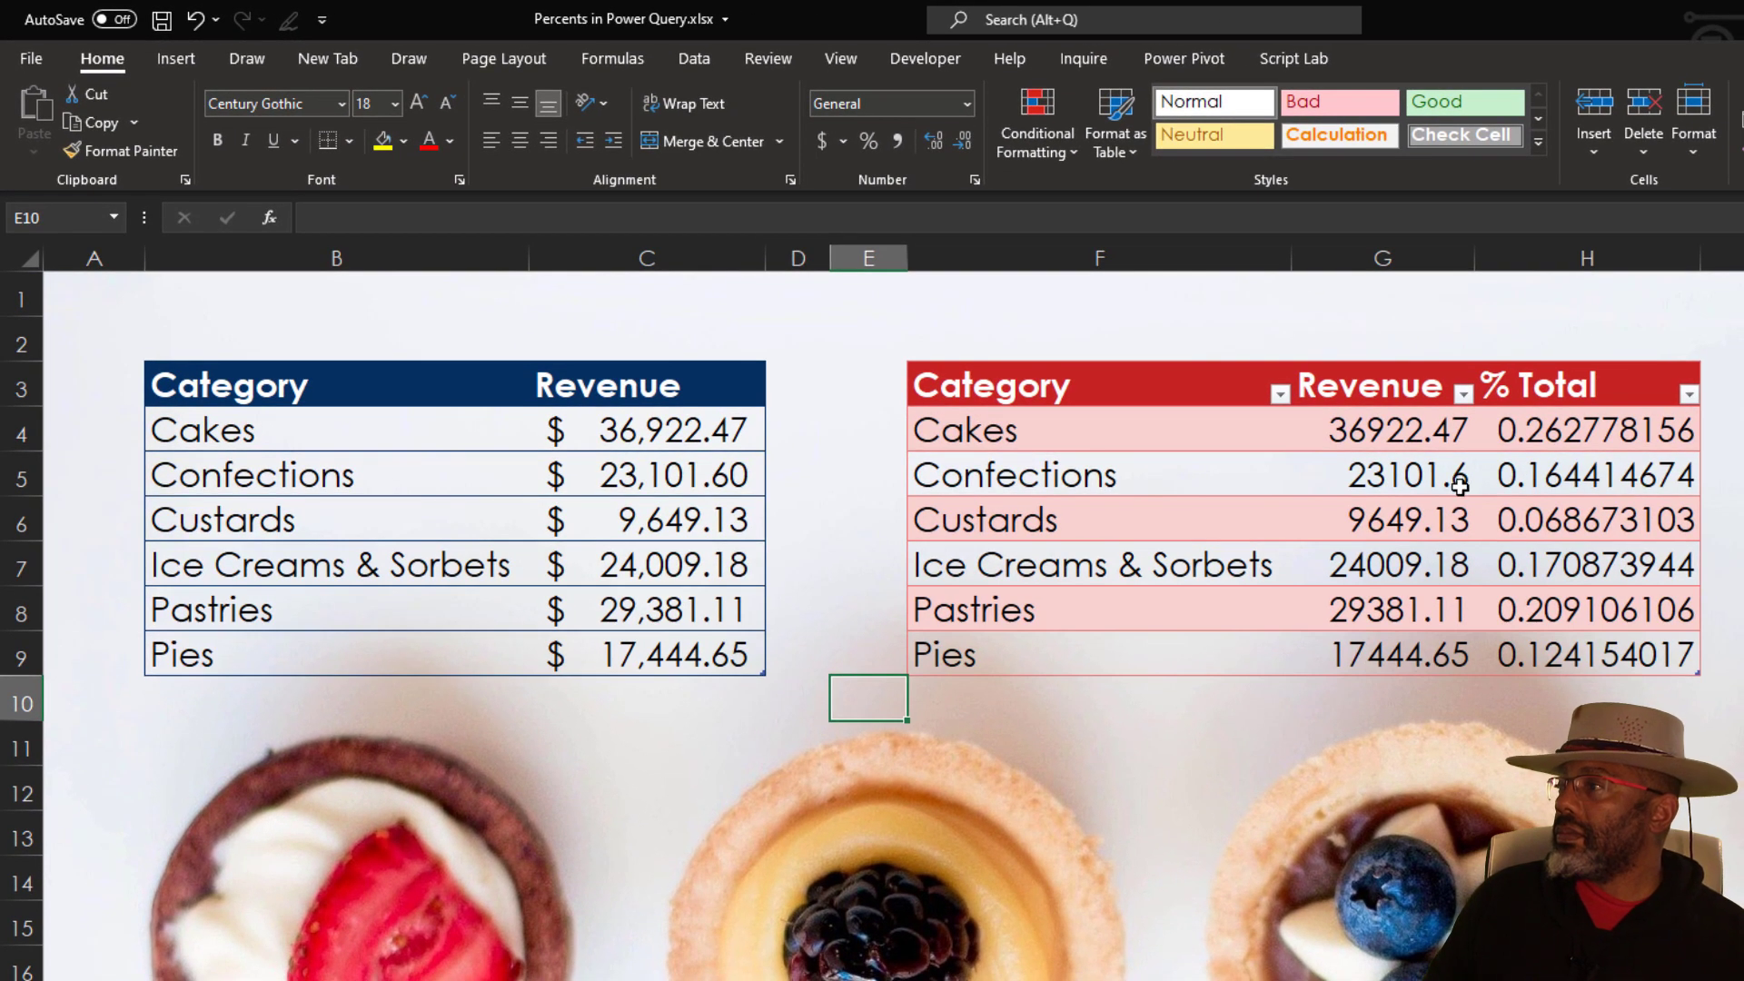
Format H4:H9 with Percent Style so Cakes shows 26%.
left_click_drag(1584, 429, 1584, 611)
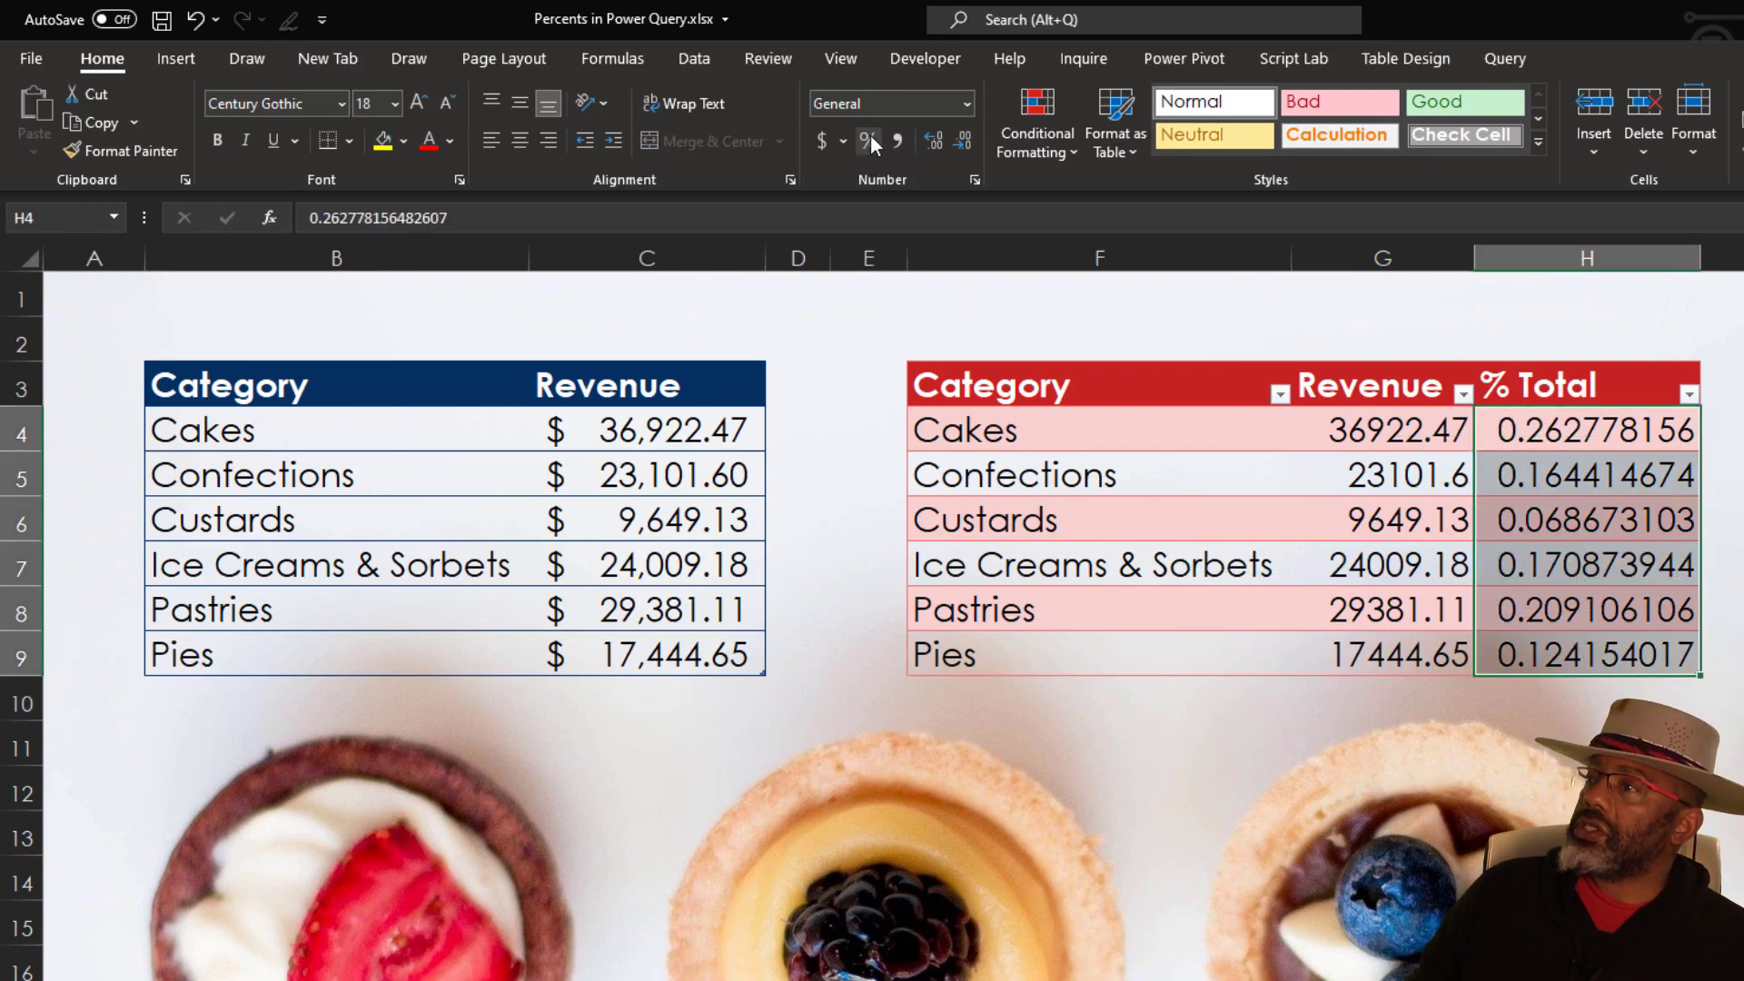
left_click(868, 140)
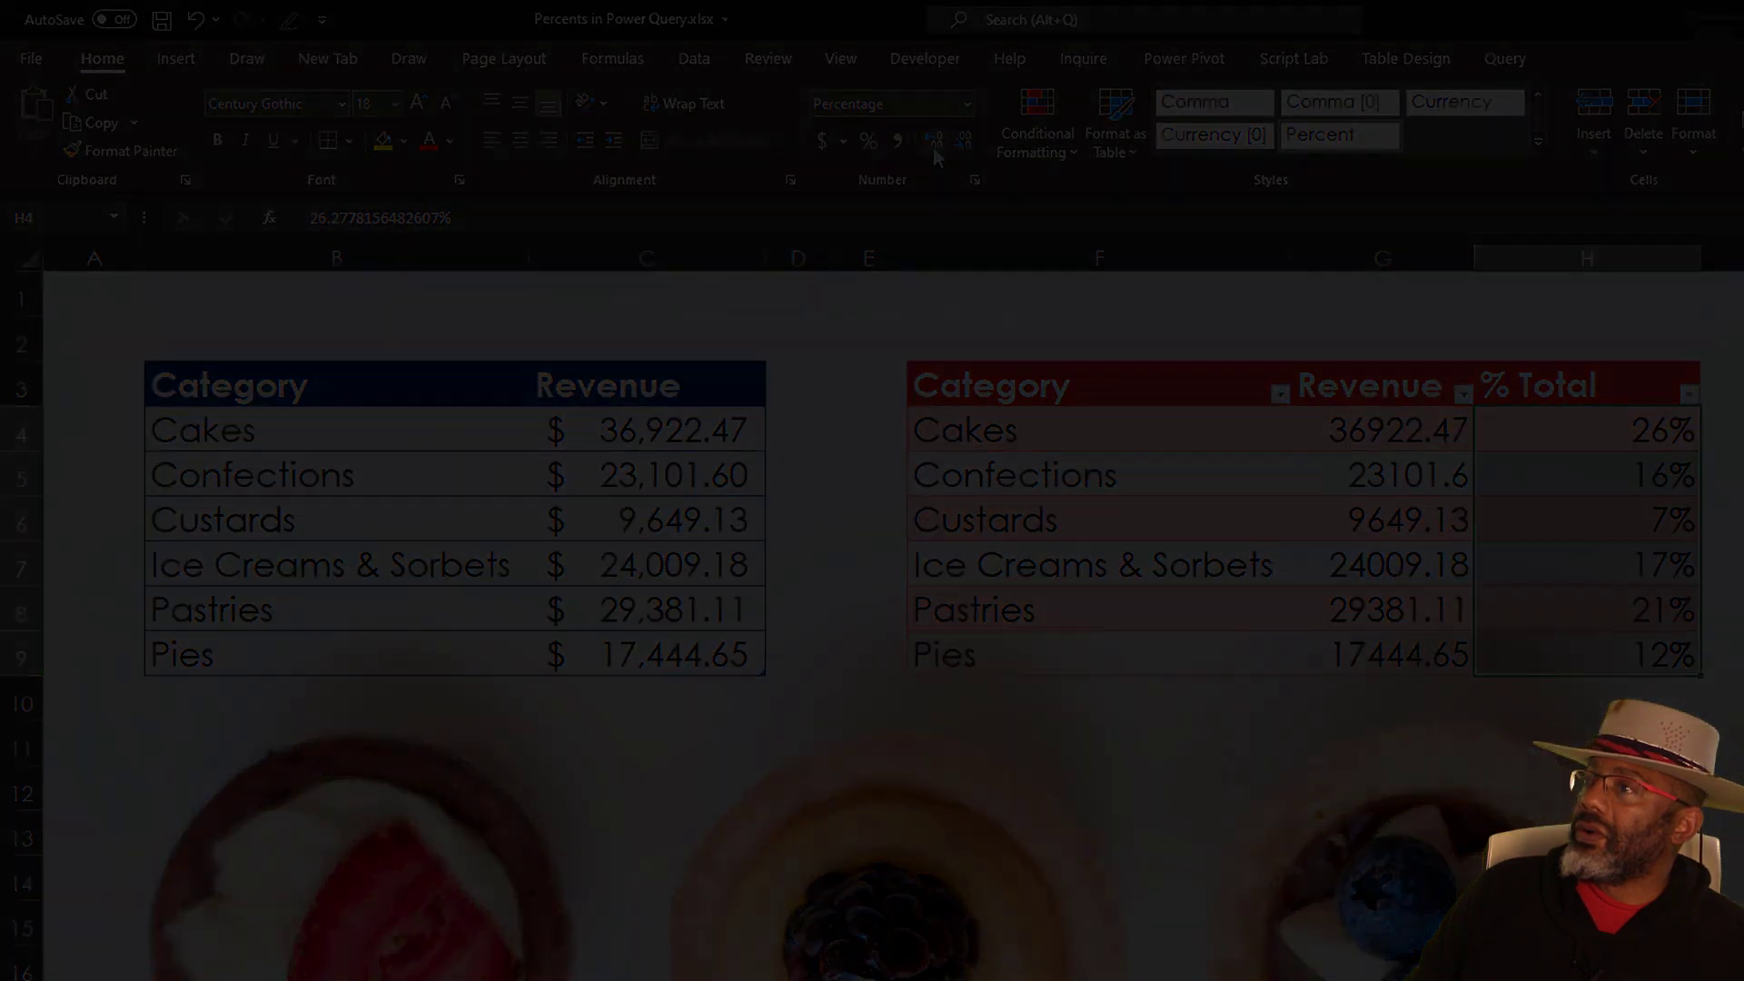